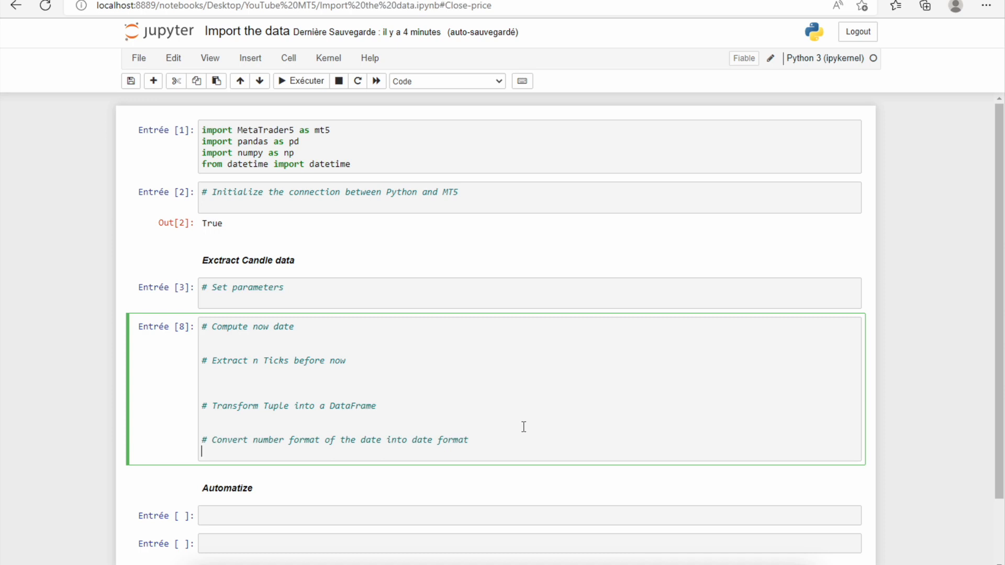
mouse_move(323, 189)
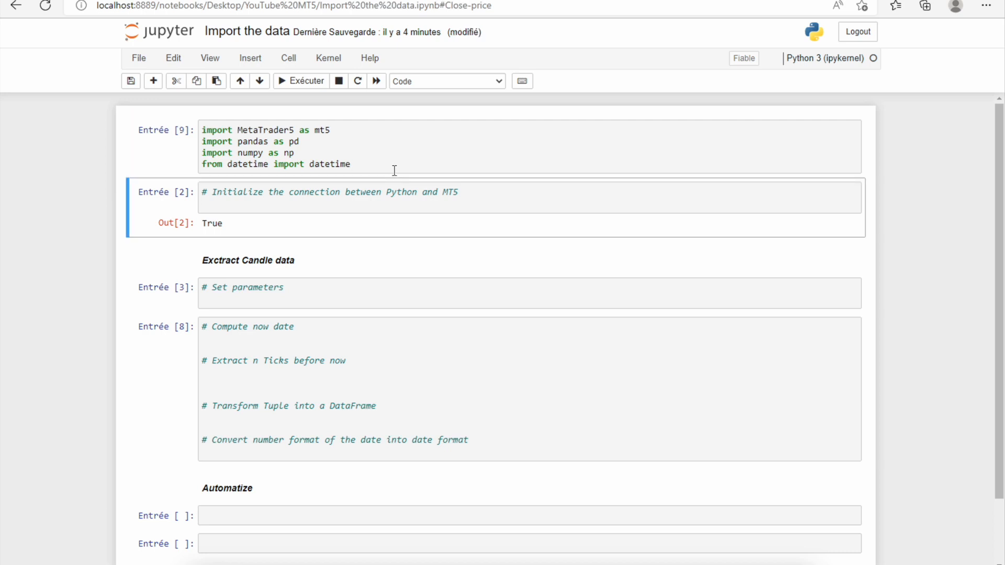
Re-run the imports and run mt5.initialize() in the connection cell, getting True.
left_click(357, 205)
type("mt5.initialize()")
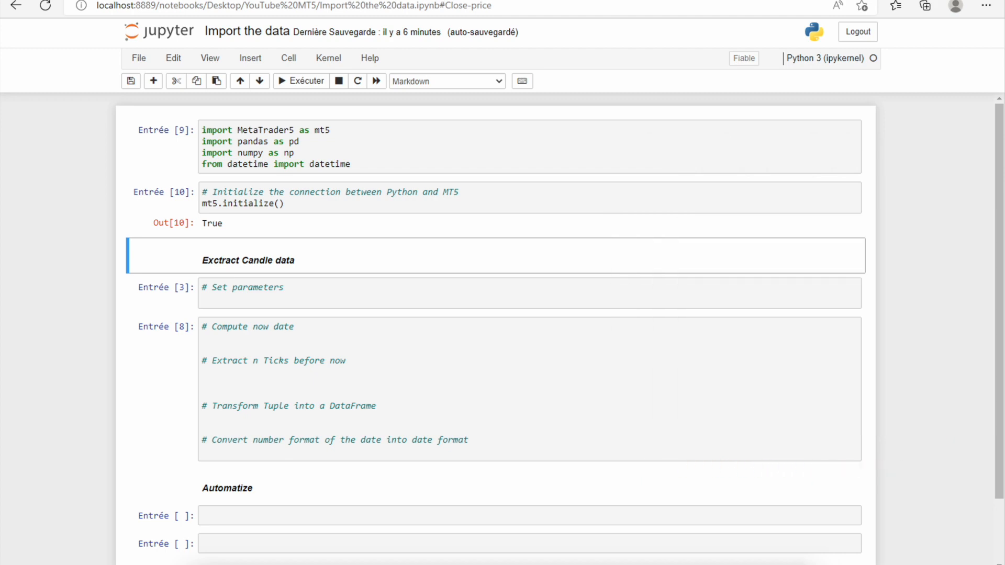
Set symbol="EURUSD", number_of_data = 100 and timeframe = mt5.TIMEFRAME_D1 in the parameters cell.
left_click(315, 304)
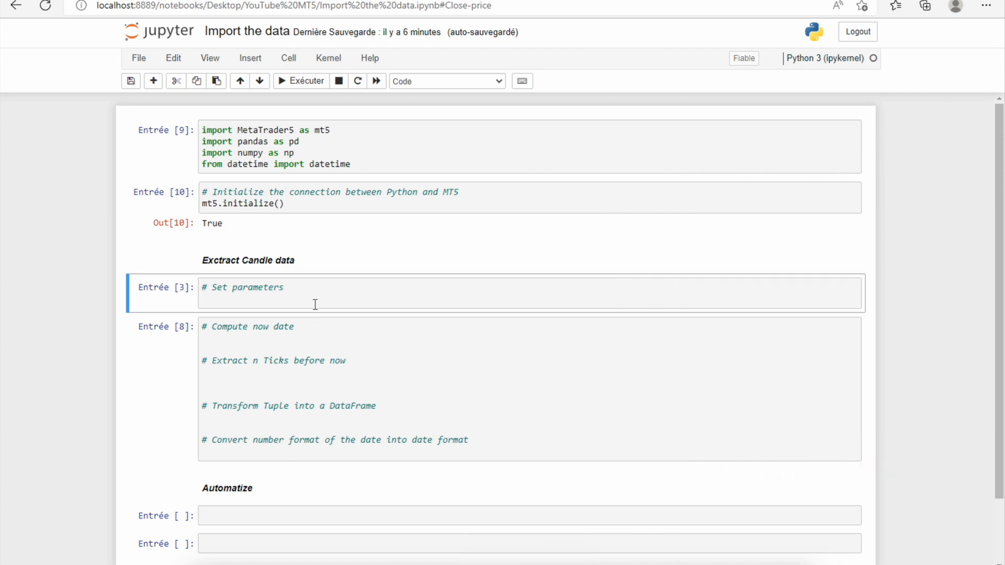
left_click(315, 305)
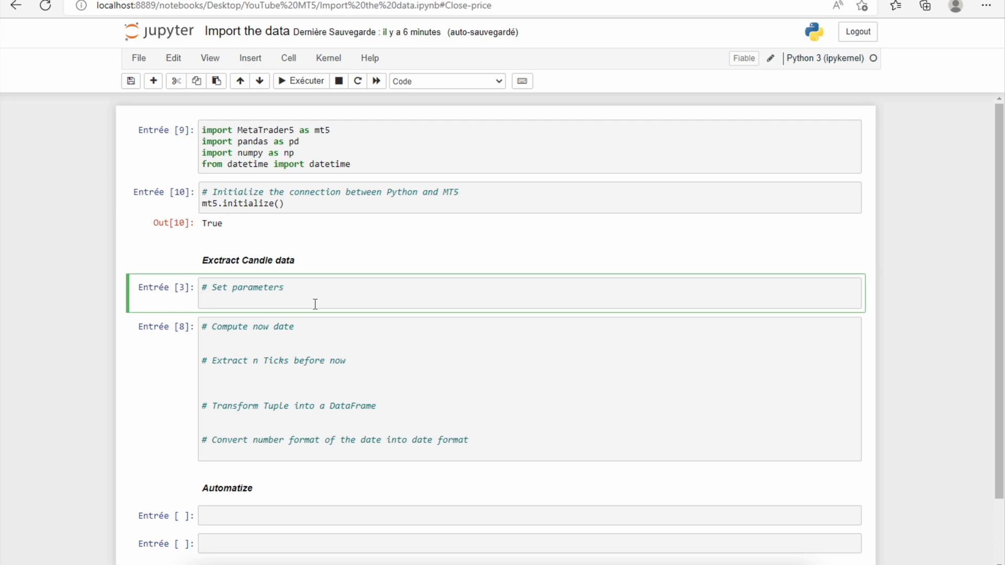
type("symbol=\"")
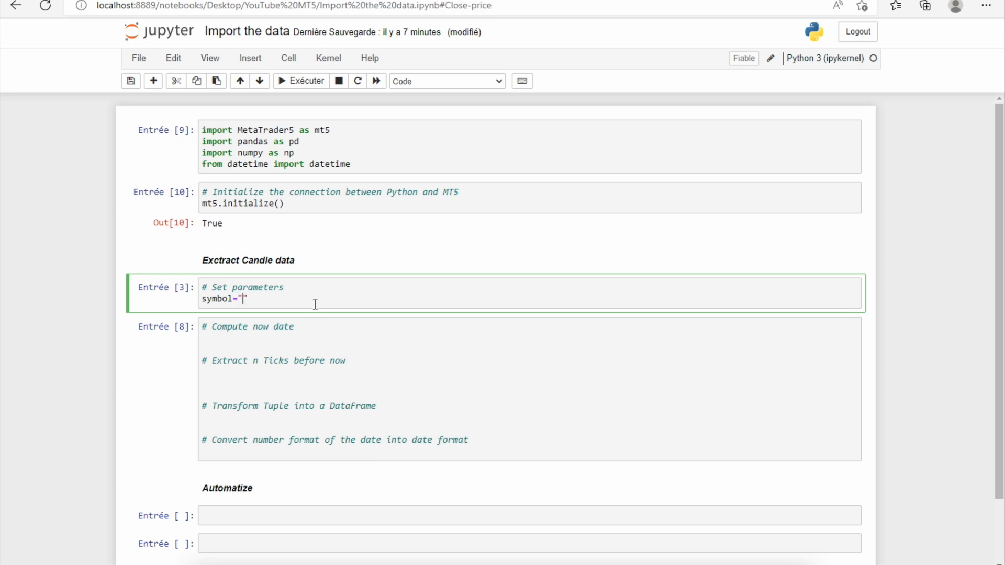
type("E")
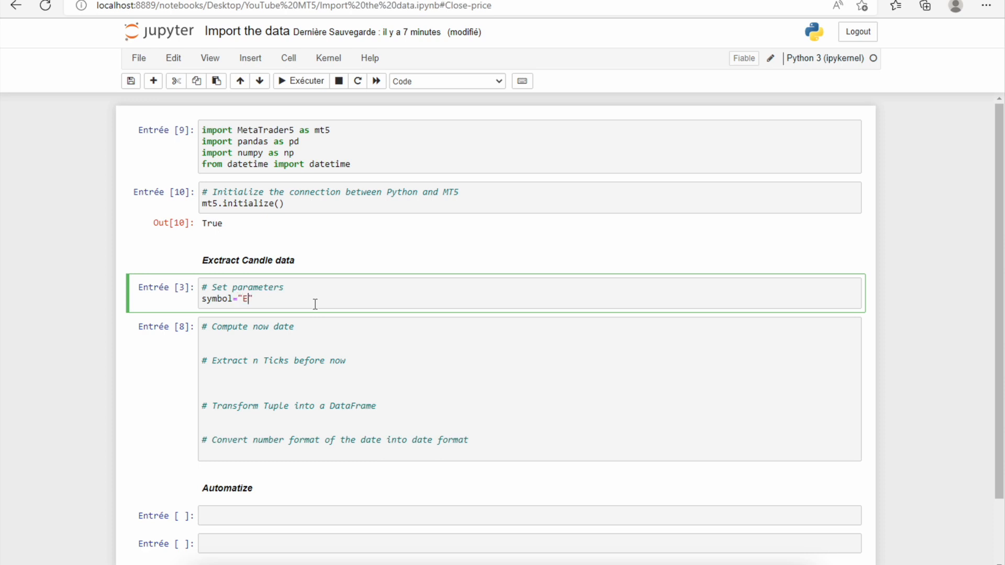
type("URUSD")
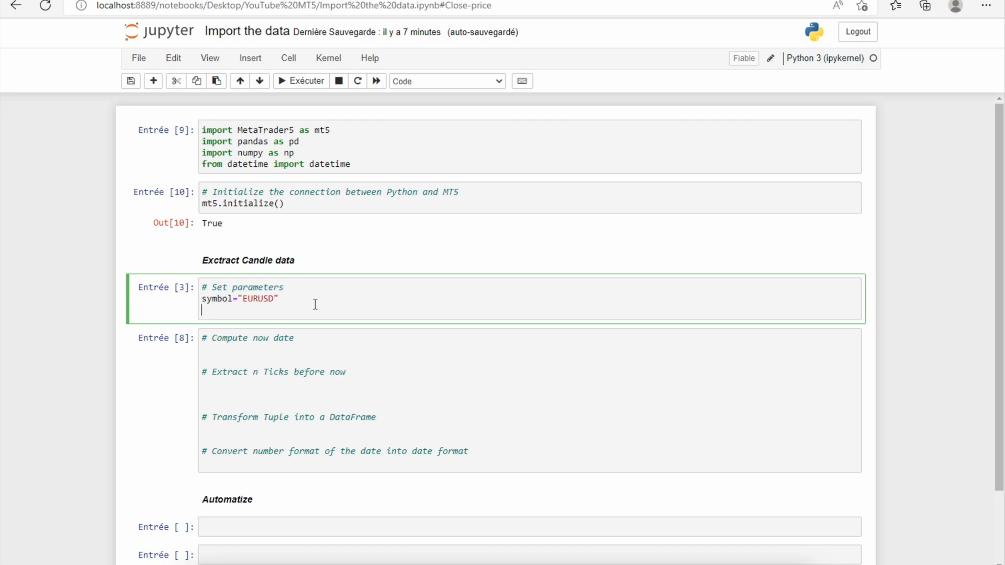
type("number_")
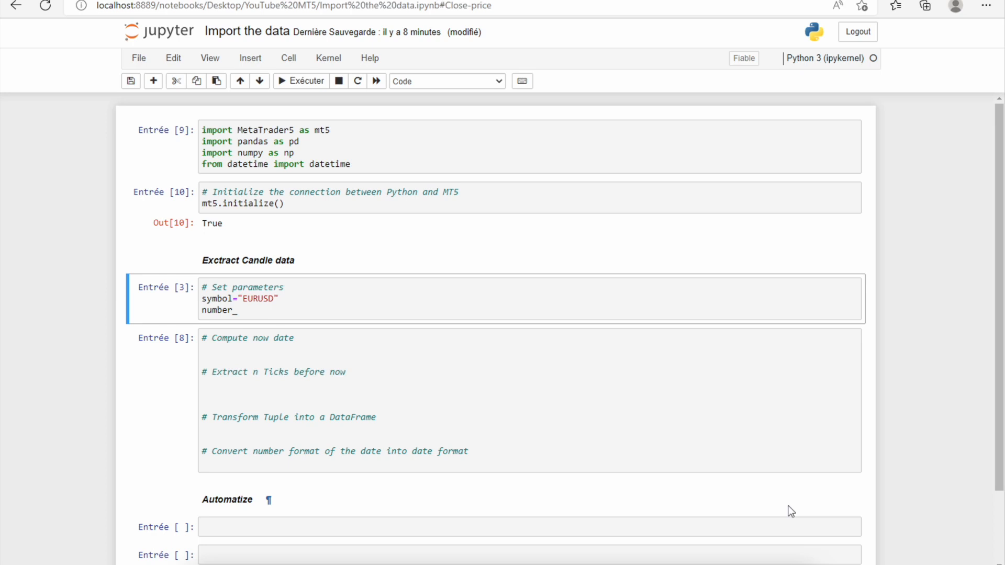
mouse_move(715, 470)
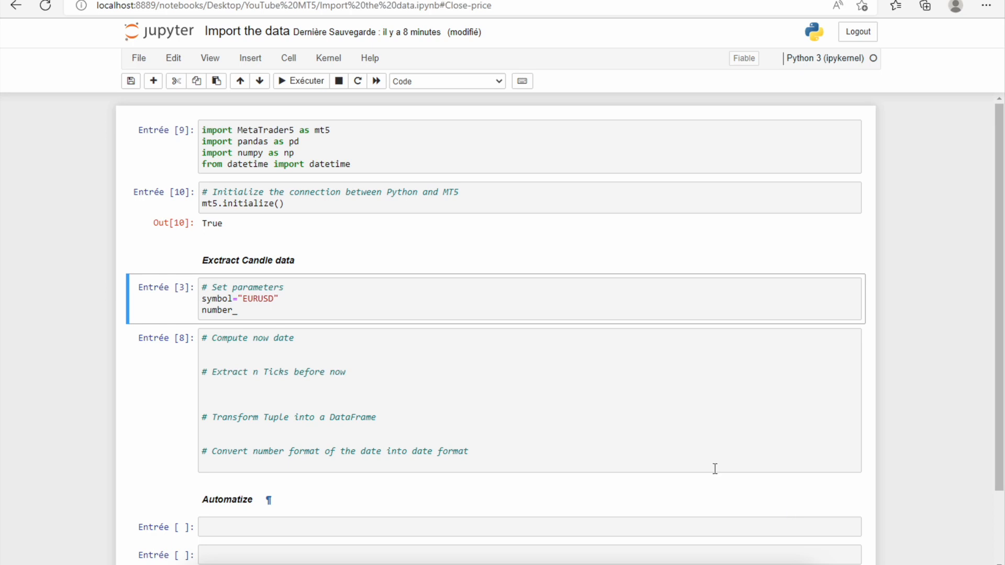
type("of")
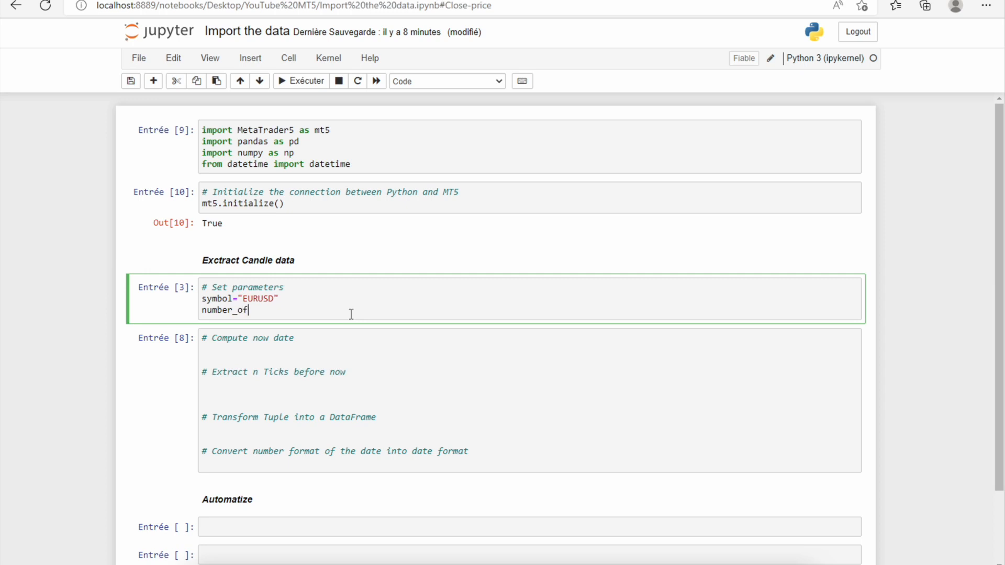
type("_data = 100")
type("timeframe")
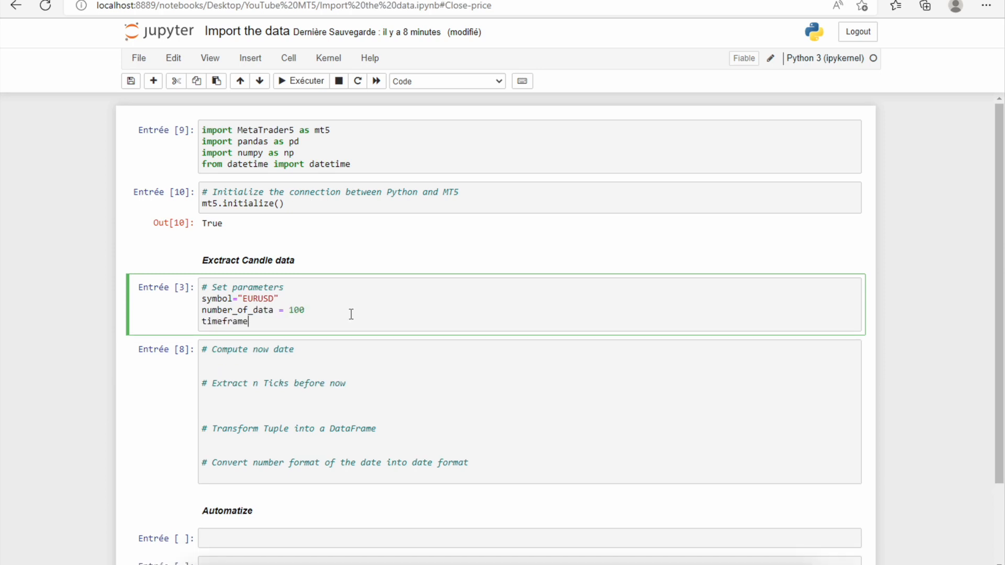
type("= mt5")
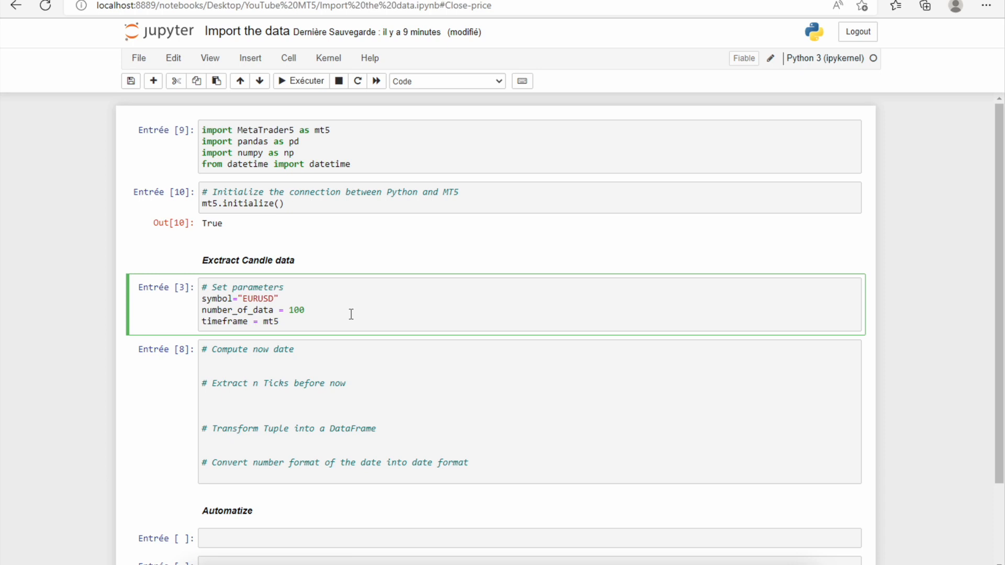
type(".TIMEFRAME_D1")
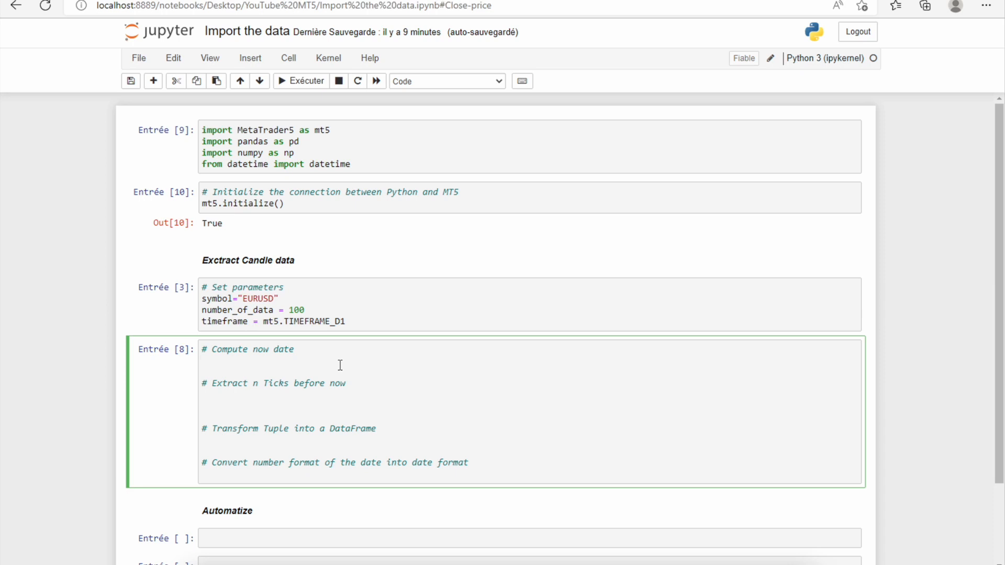
Write from_date = datetime.now() in the extraction cell.
type("from")
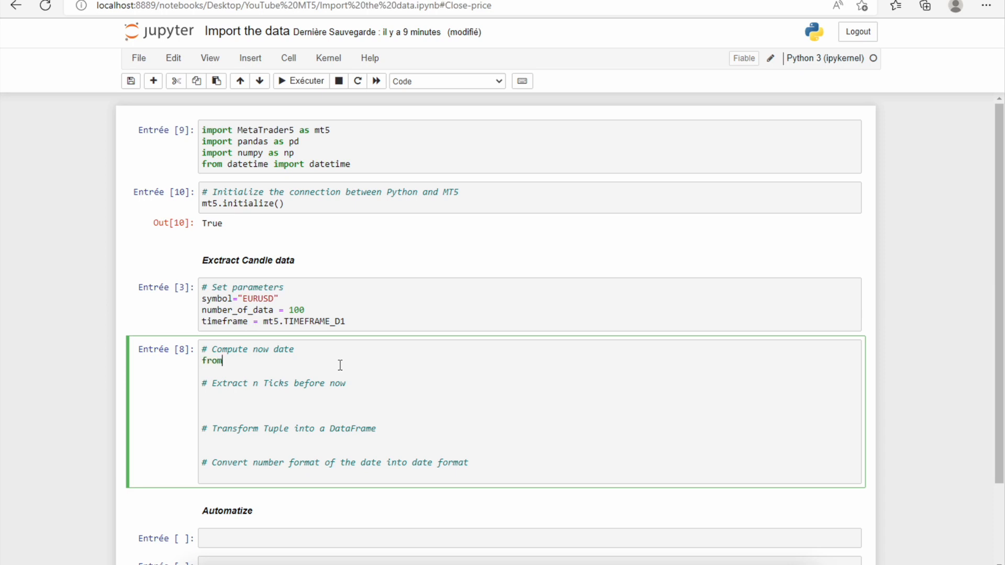
type("_date =")
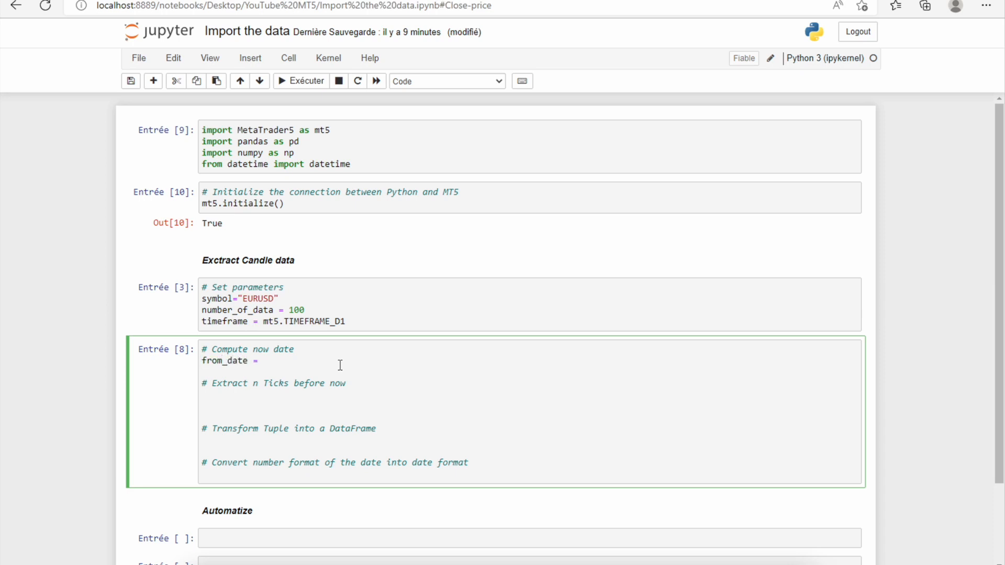
type("datetime")
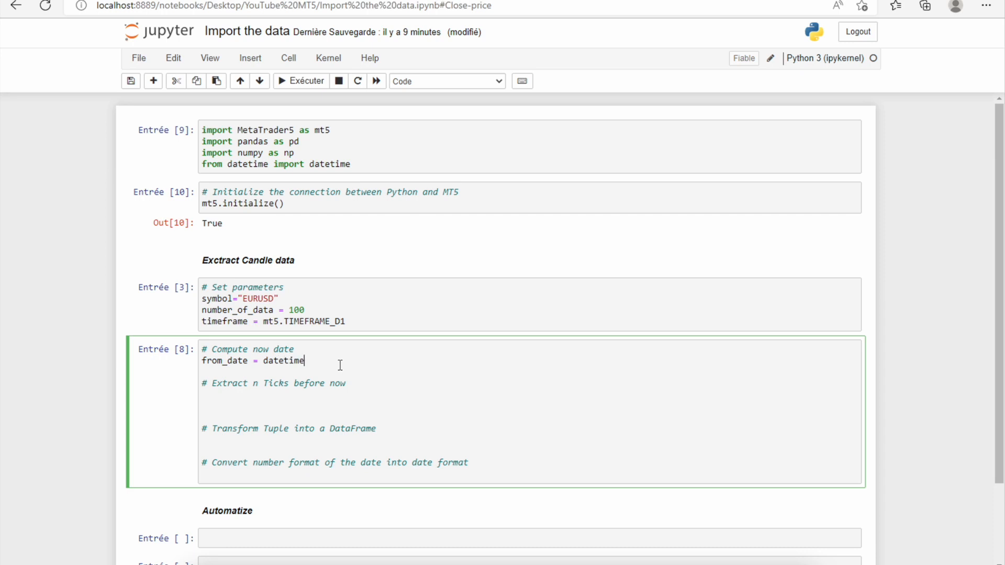
type(".now()")
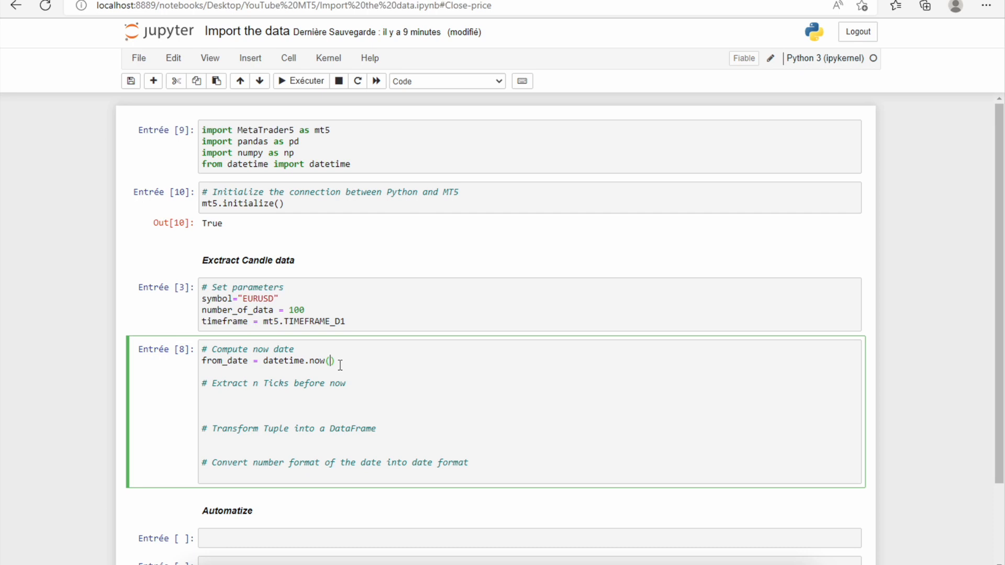
Fetch rates = mt5.copy_rates_from(symbol, timeframe, from_date, number_of_data) and display rates.
type("r")
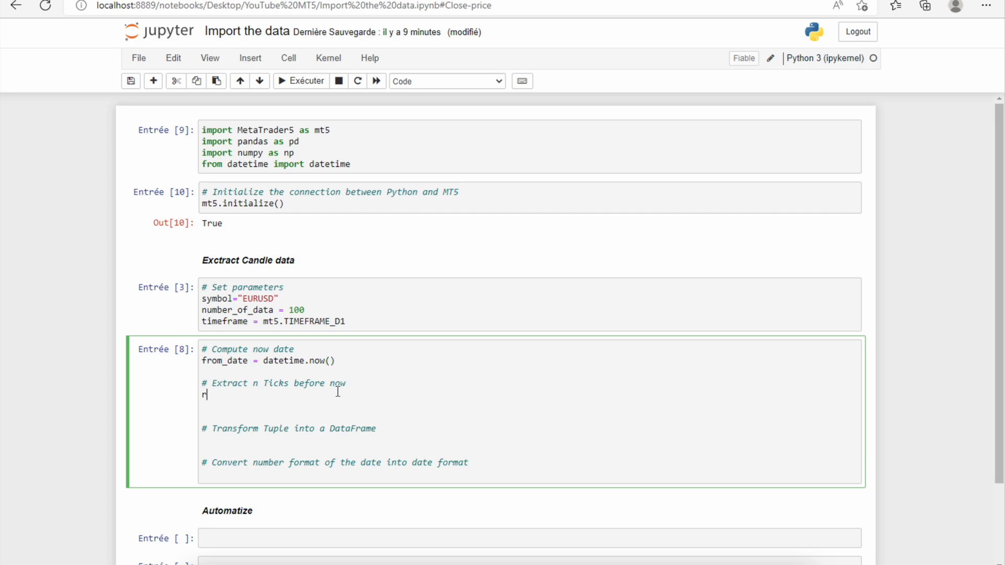
type("ates =")
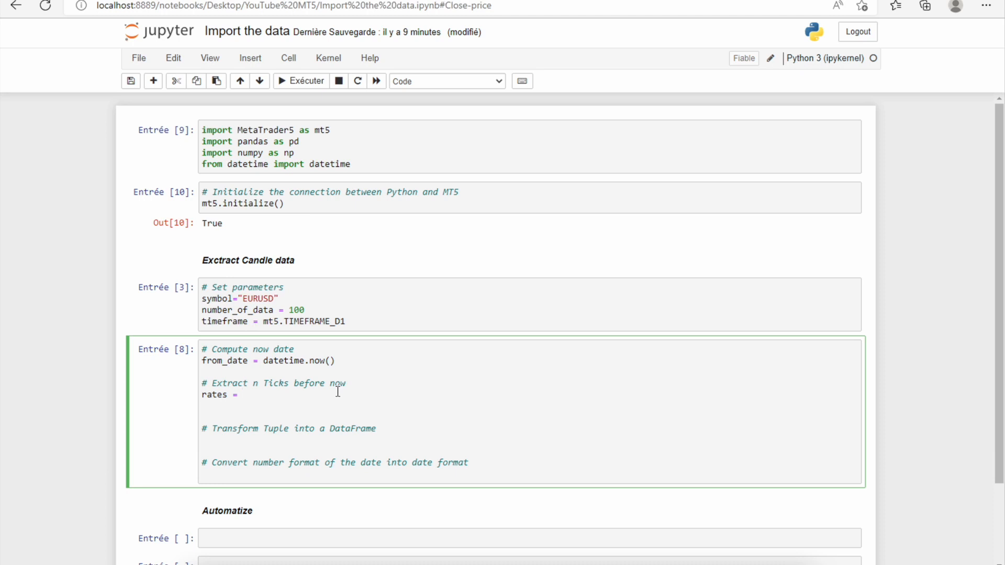
type("mt5")
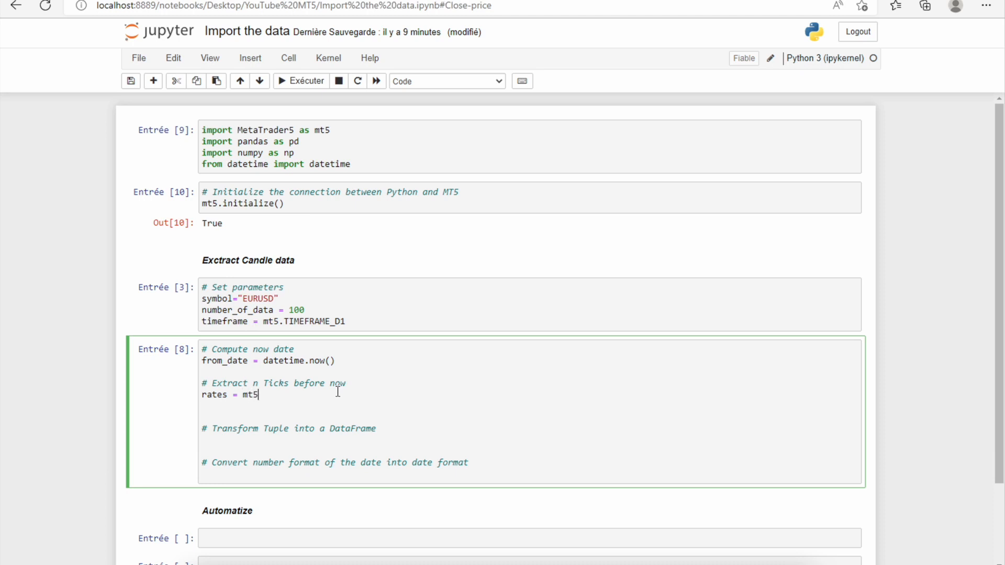
type(".copy")
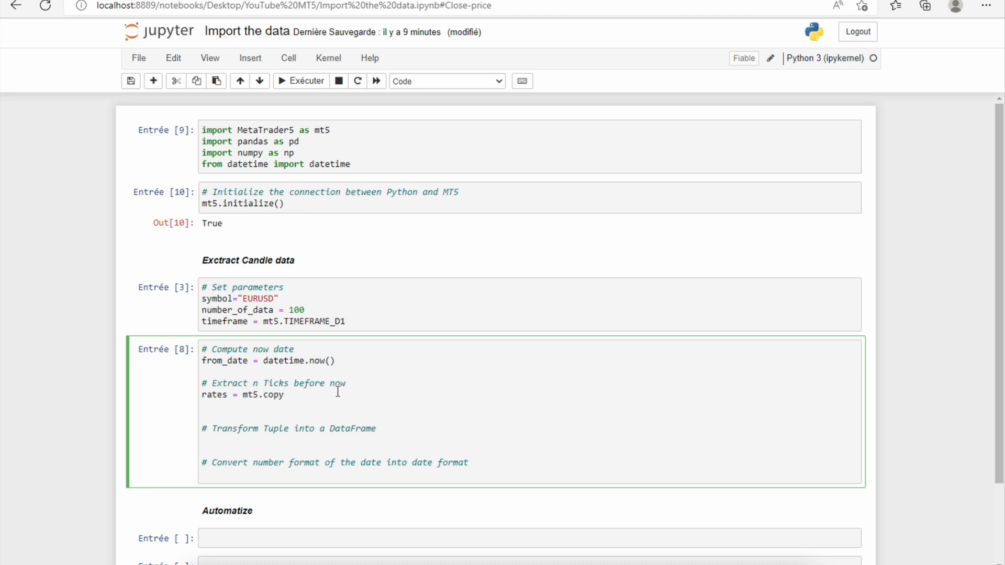
type("_rat")
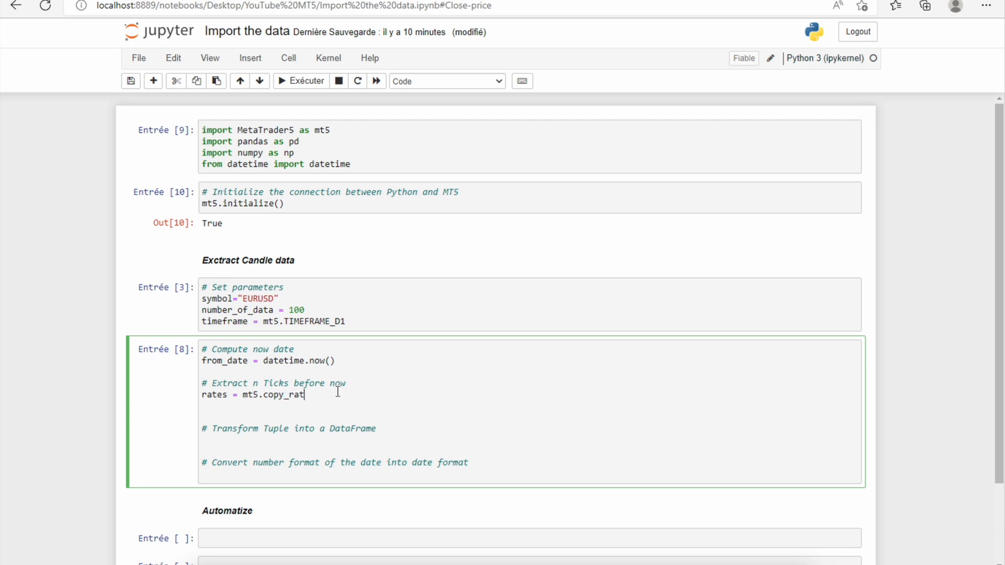
type("es_from(sy")
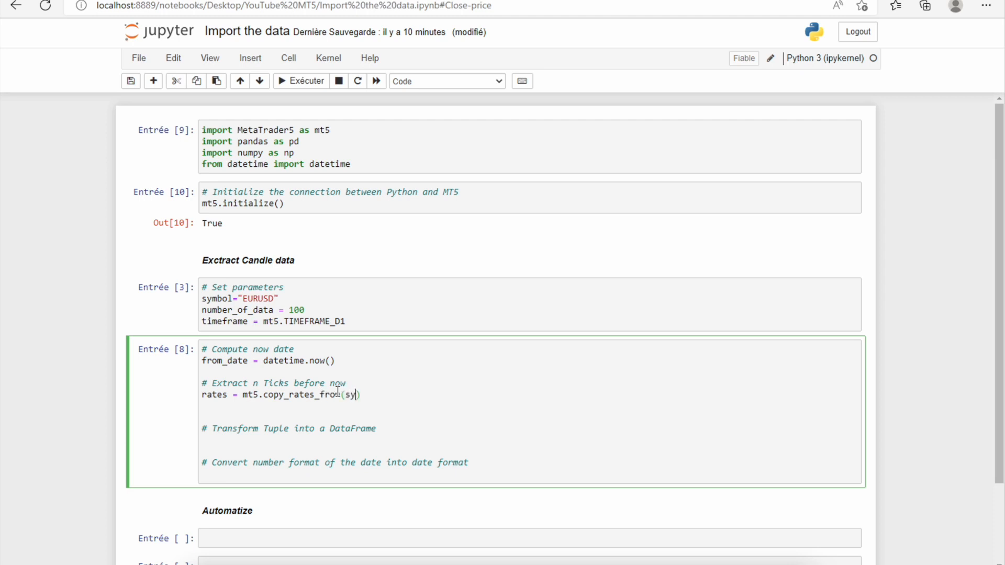
type("mbol,")
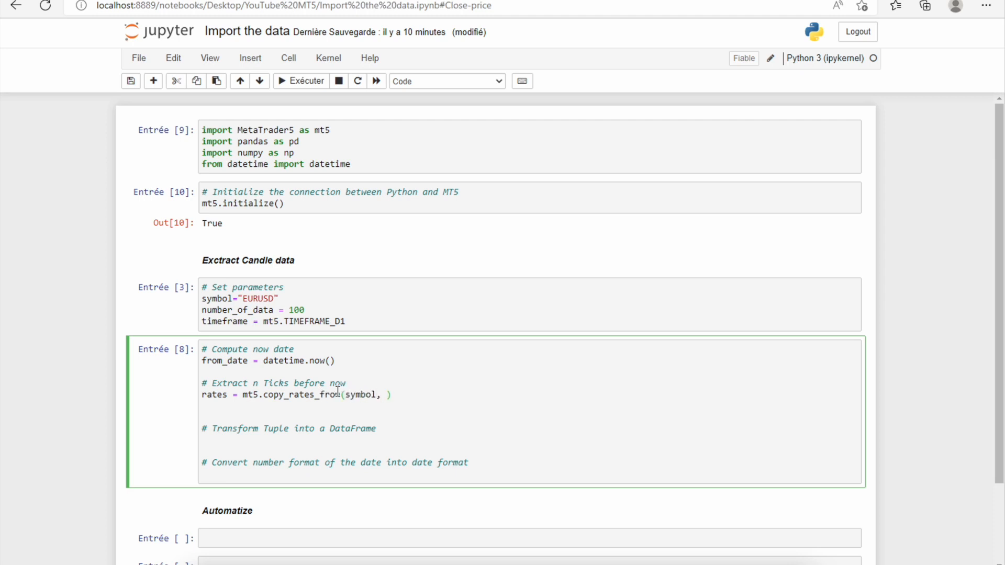
type("timeframe")
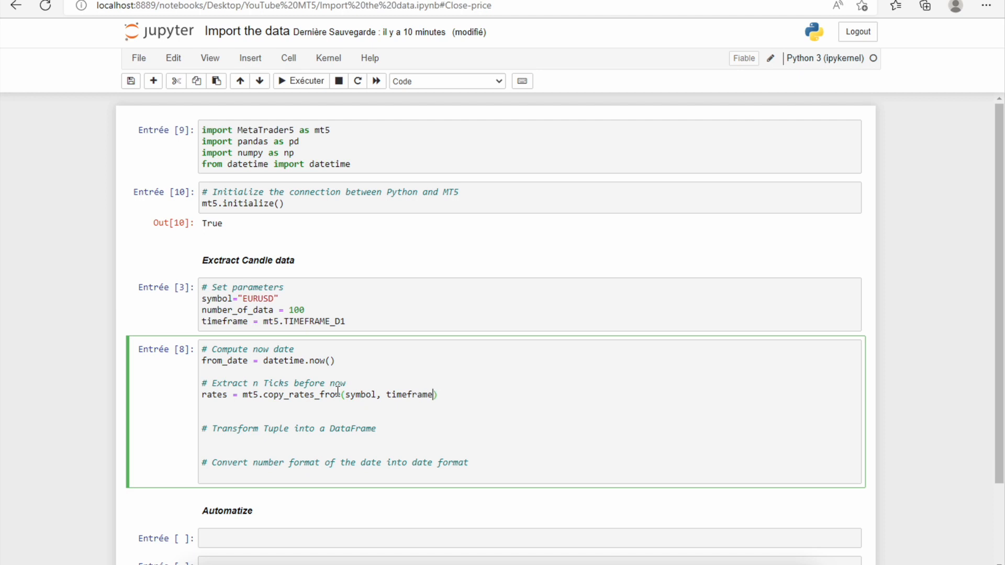
type(", from")
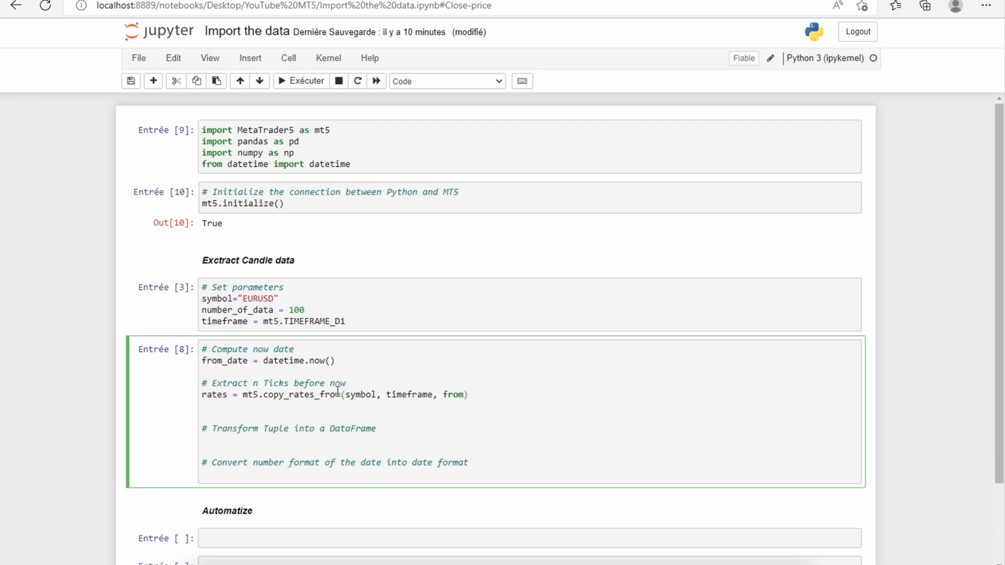
type("_dat")
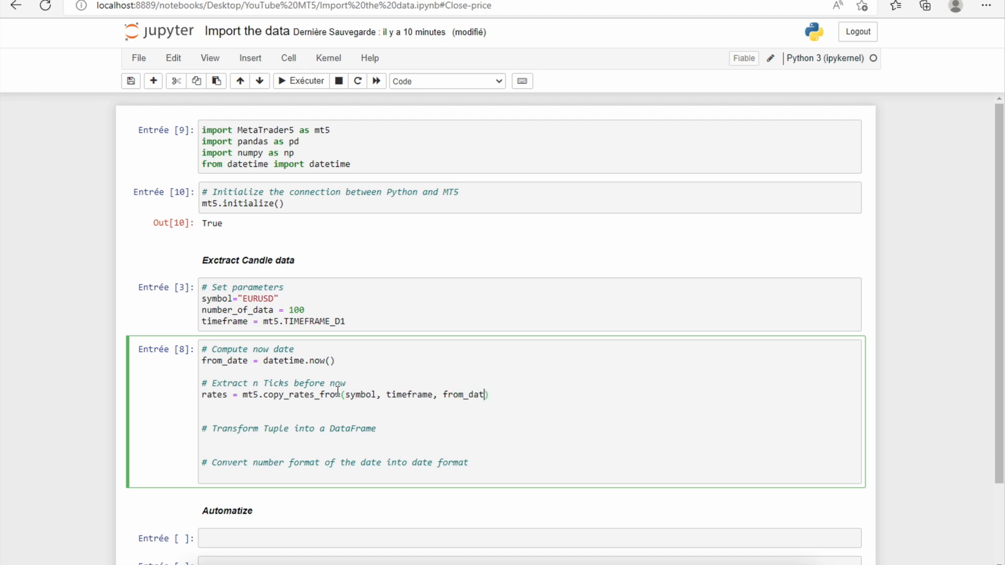
type("e, number_")
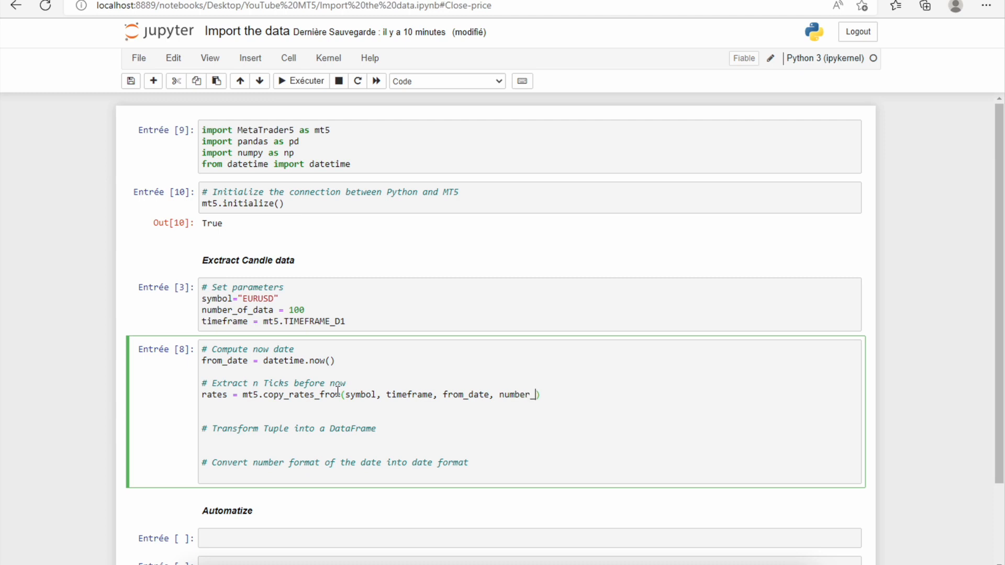
type("of_data")
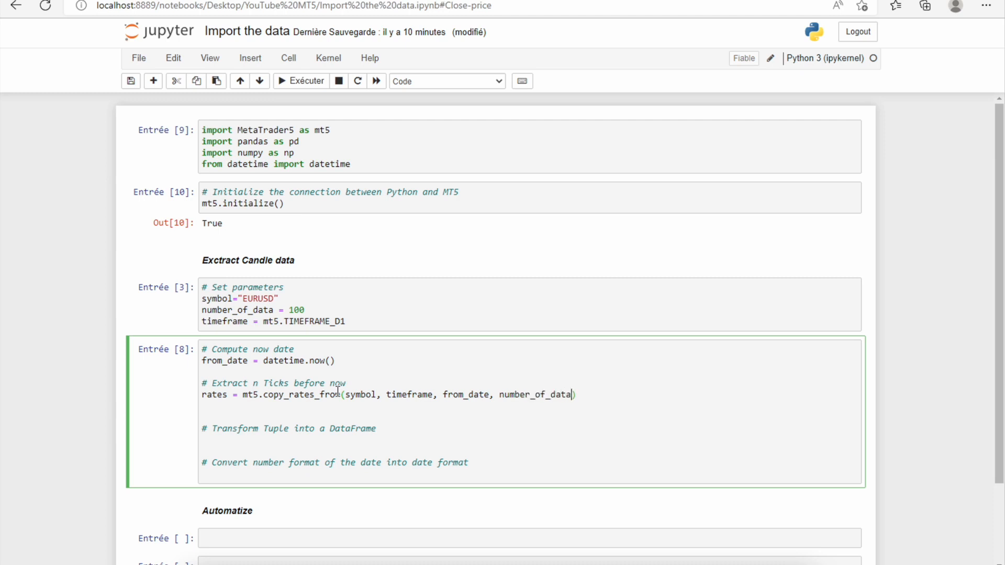
type("rates")
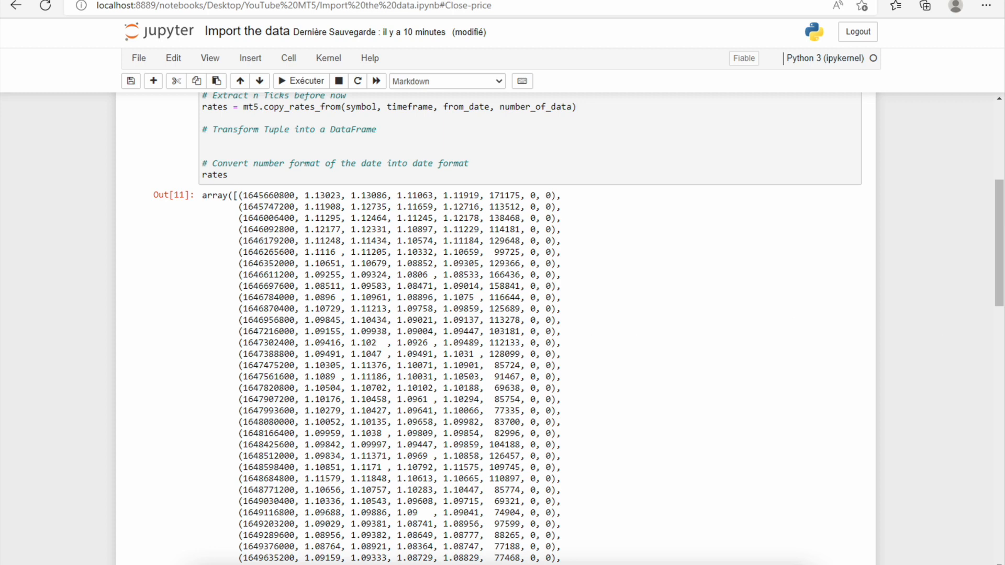
Convert rates with df_rates = pd.DataFrame(rates) and display the 100 × 8 table.
left_click(265, 142)
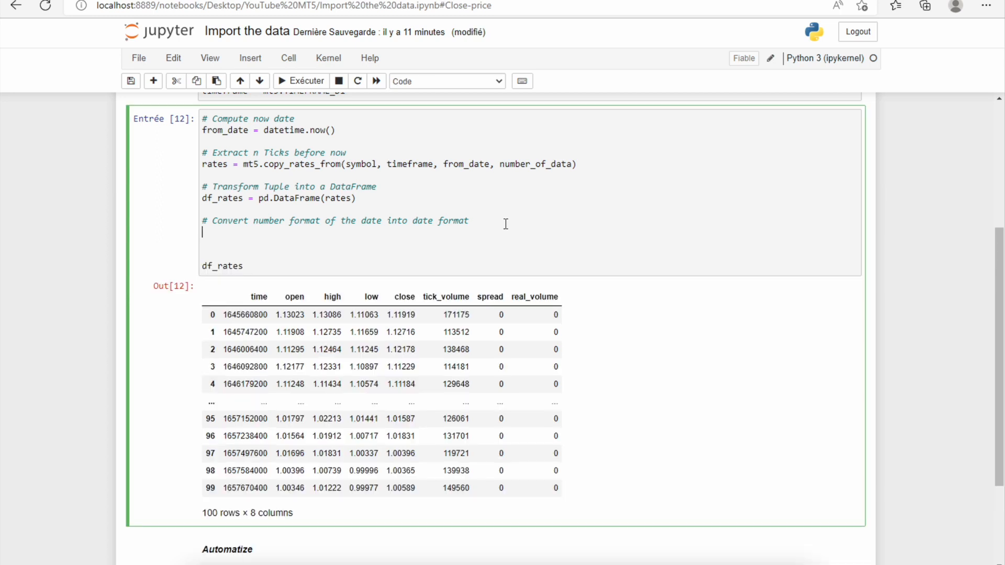
Convert the time column with df_rates["time"] = pd.to_datetime(df_rates["time"], unit="s").
type("df_rates")
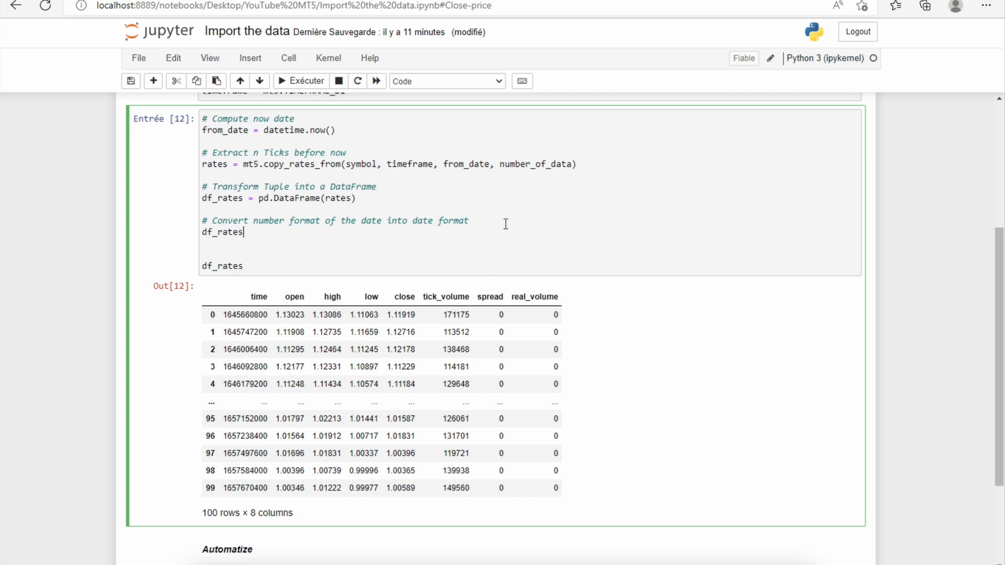
type("[\"t\"]")
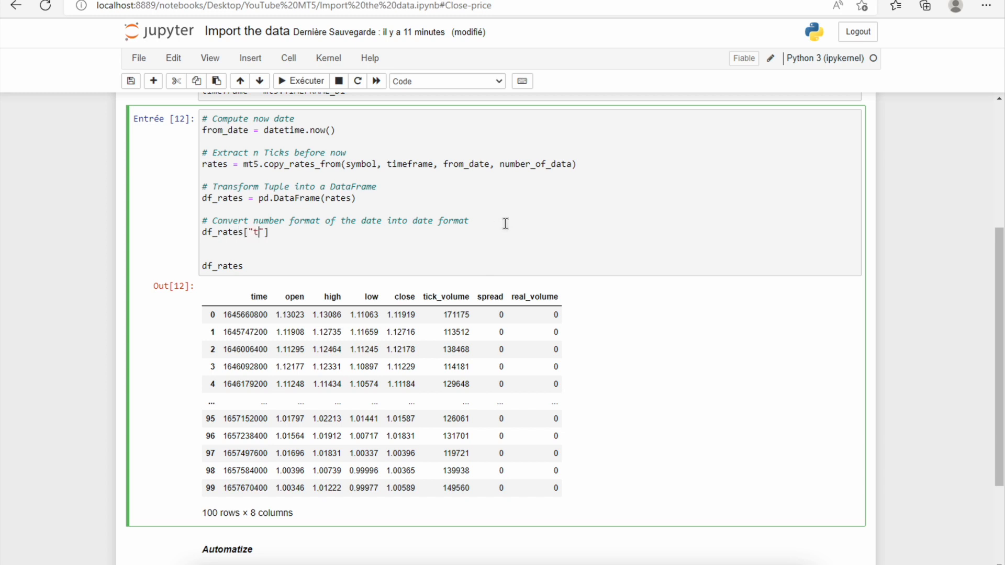
type("ime\"] =")
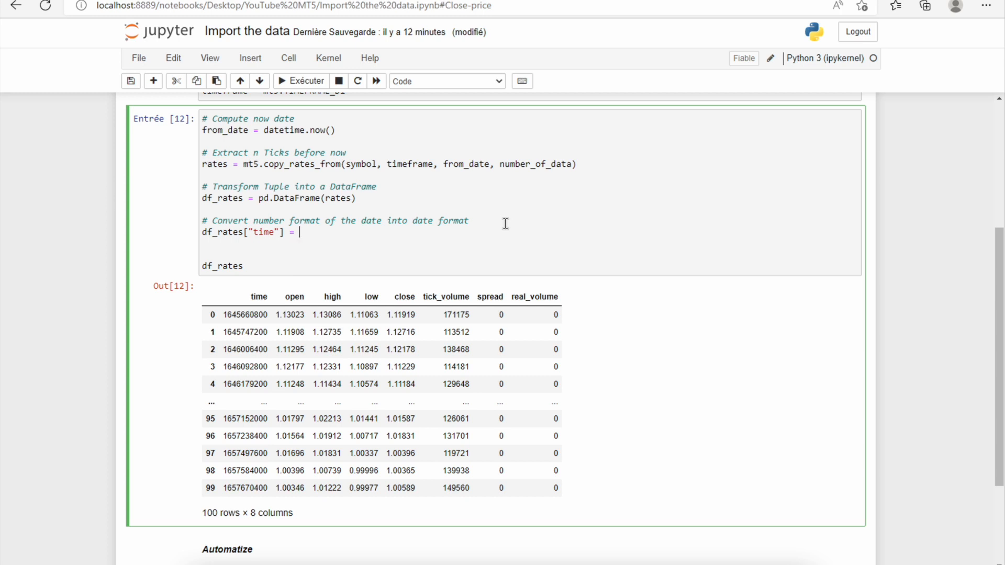
type("pd")
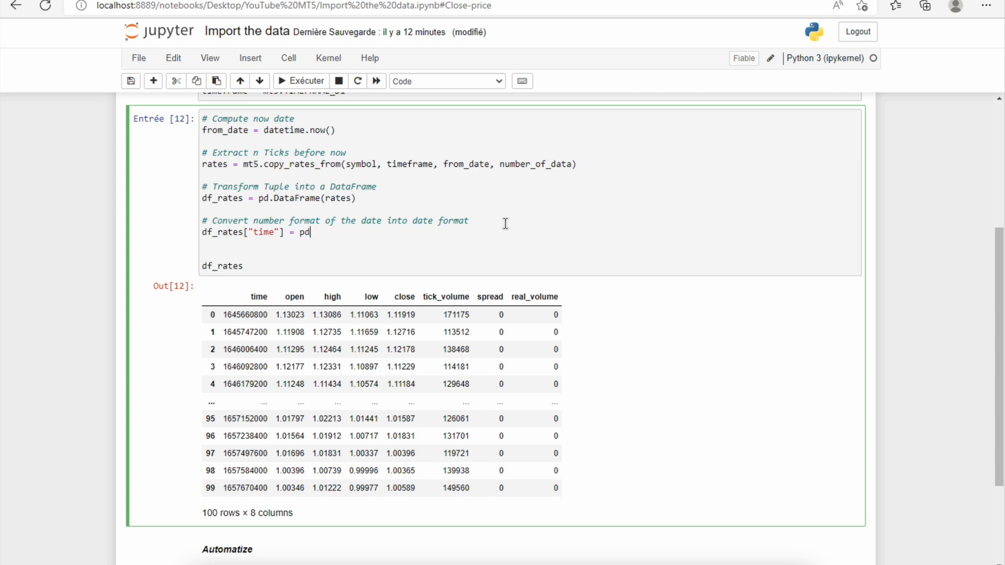
type(".to_date")
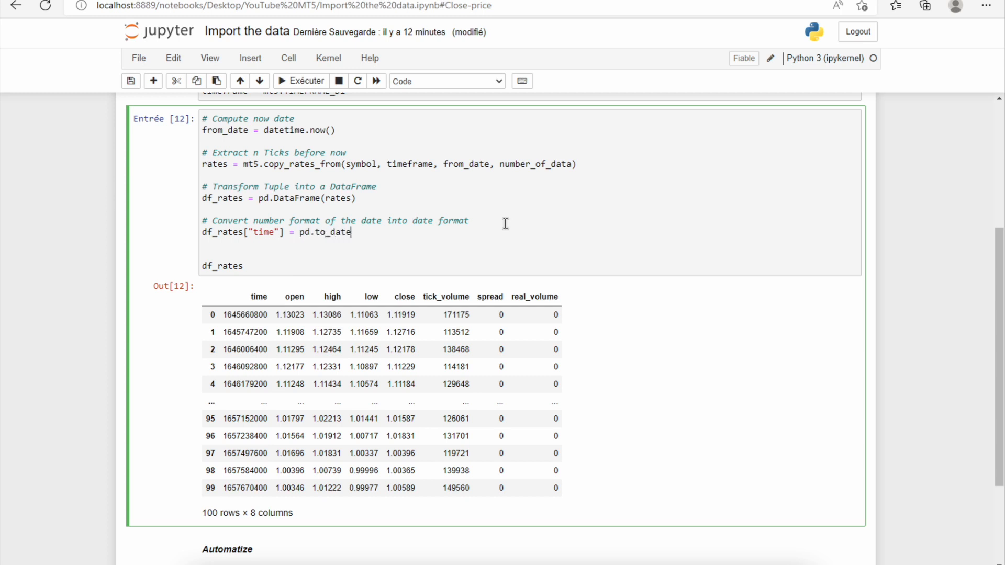
type("time()")
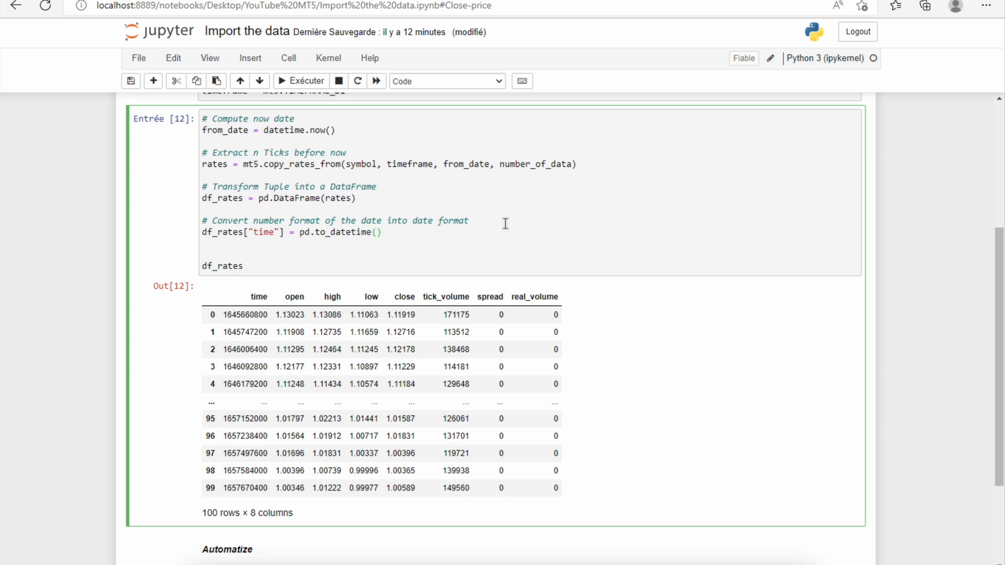
type("df_rates")
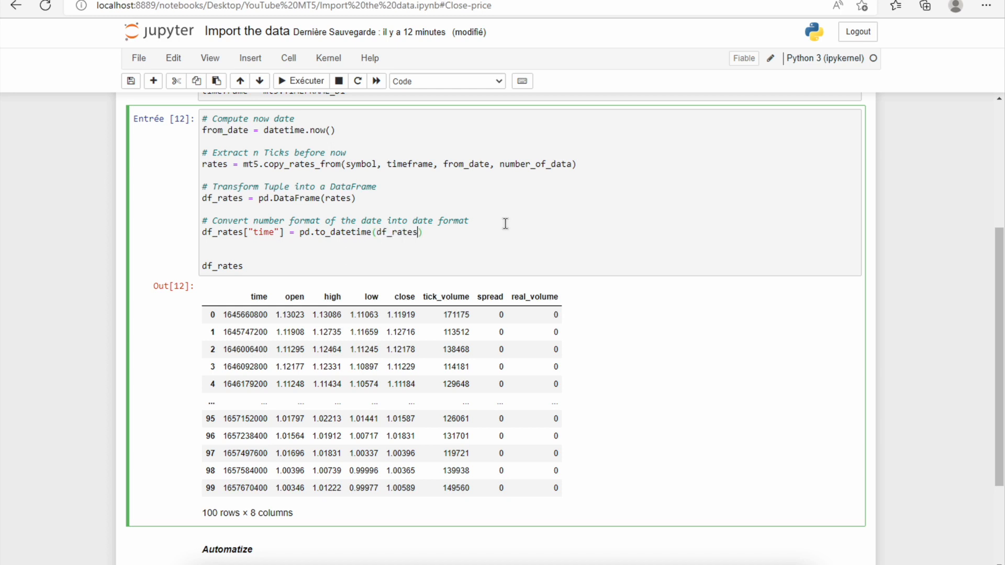
type("[]")
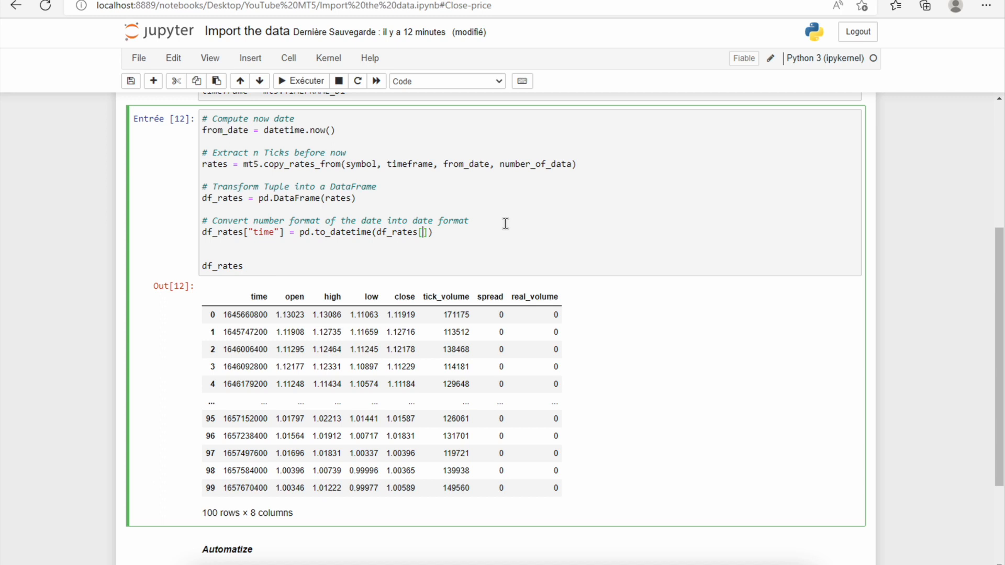
type("\"time\"")
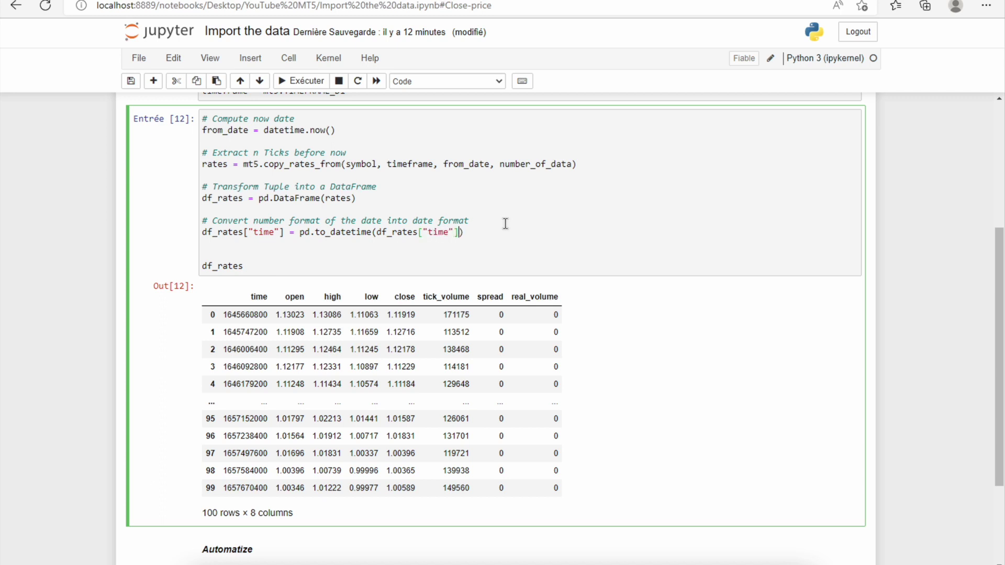
type(", unit=\"s\"")
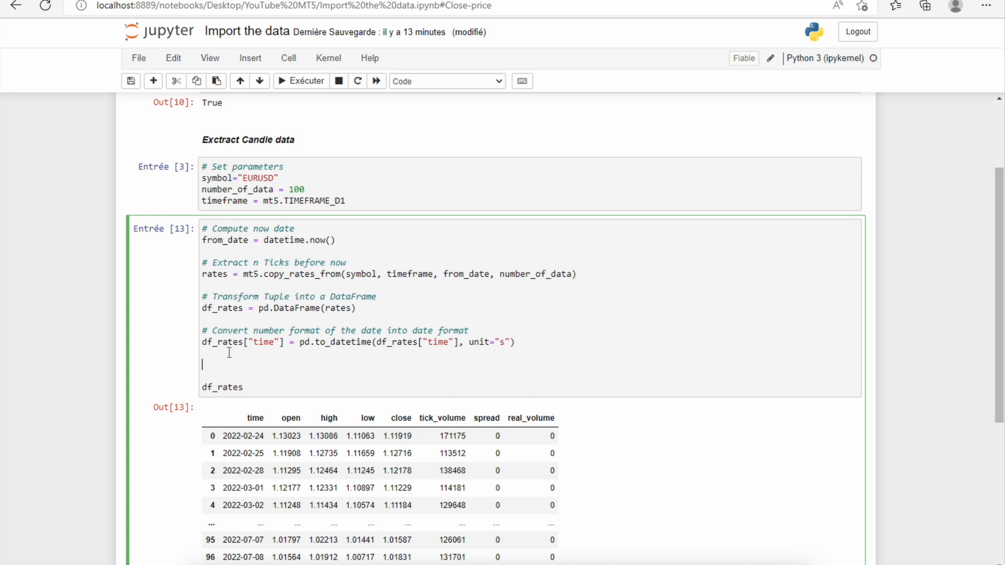
Add df_rates = df_rates.set_index("time") and run, showing 100 rows × 7 columns.
type("df_")
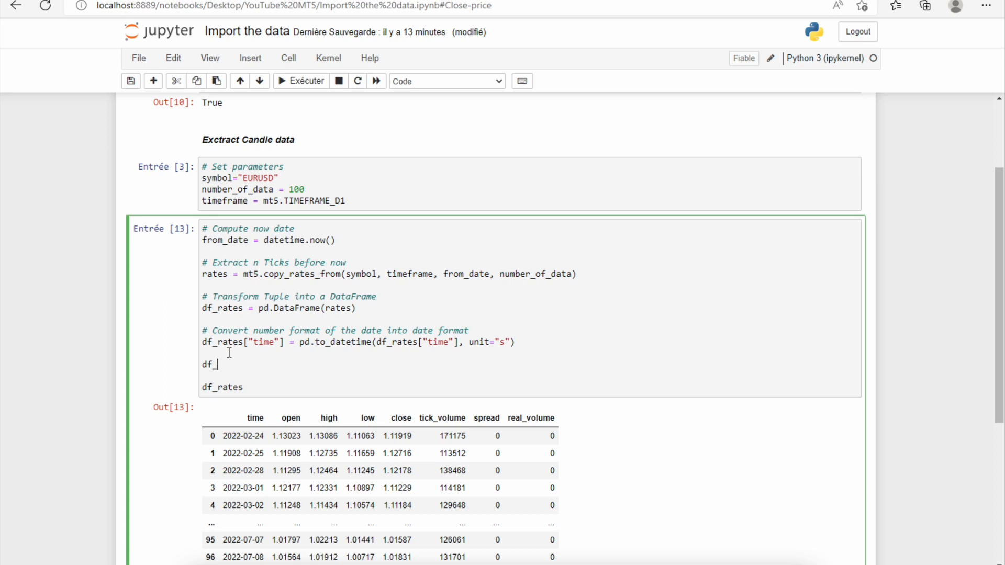
type("rates =")
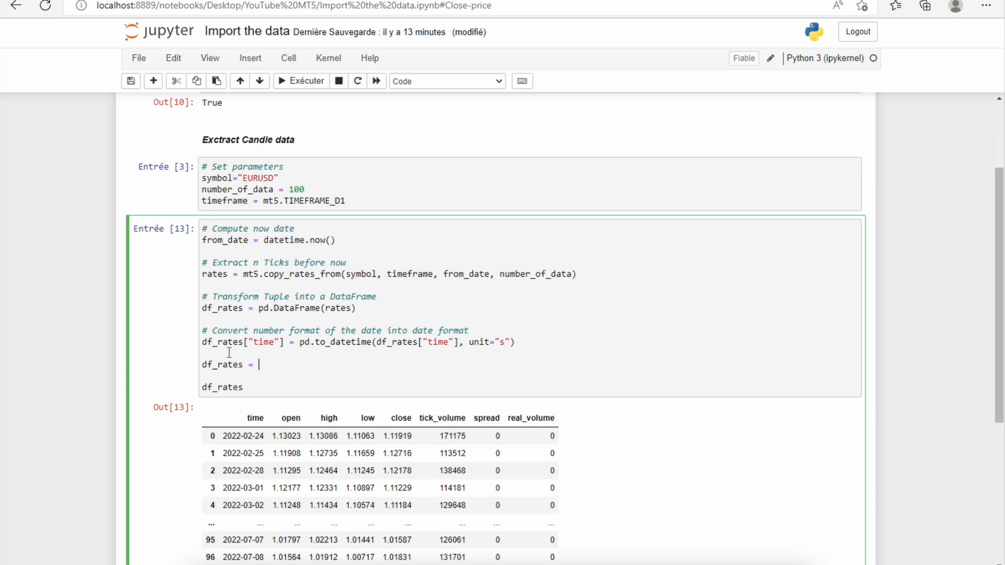
type("df_rates")
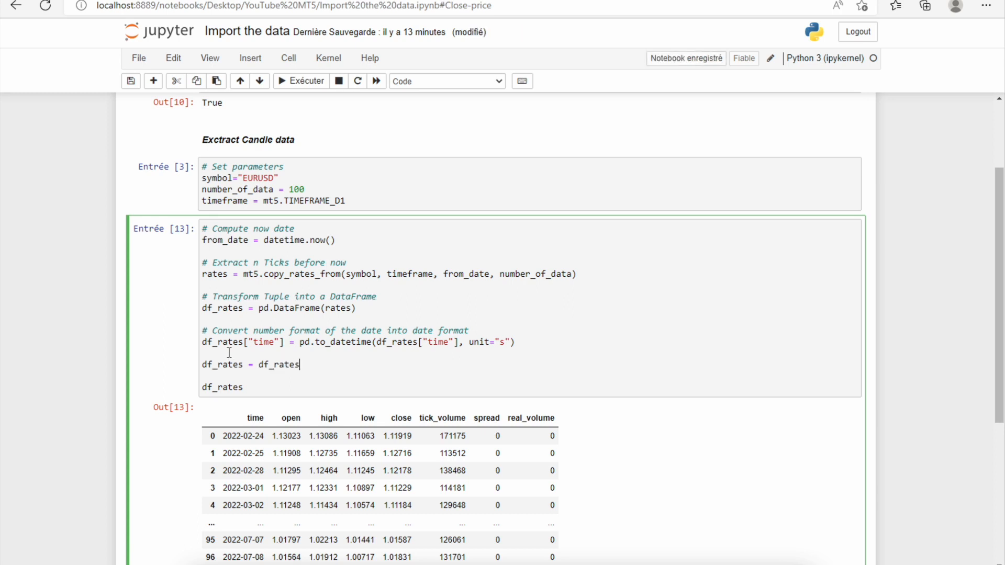
type(".set_index()")
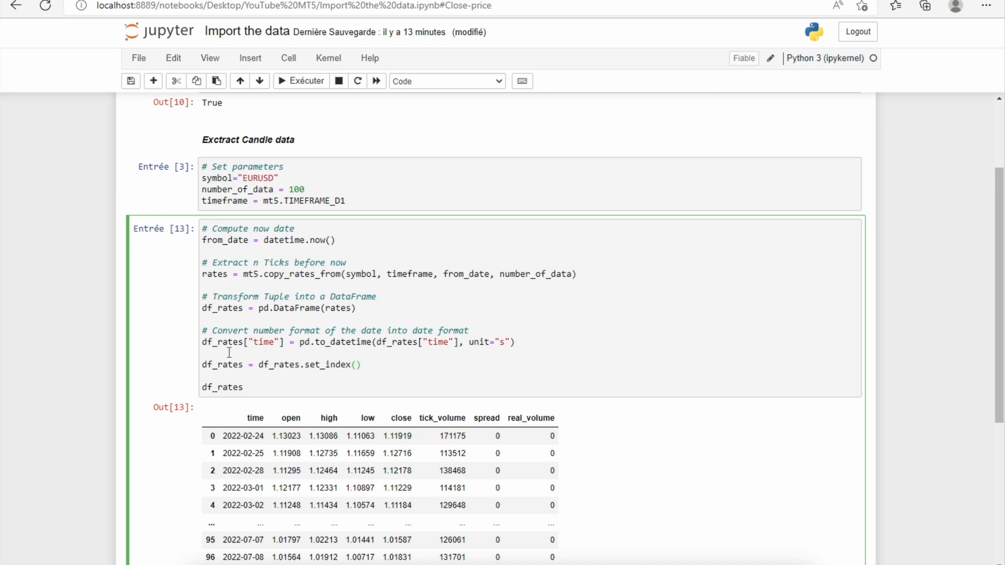
left_click(356, 365)
type("\"time\"")
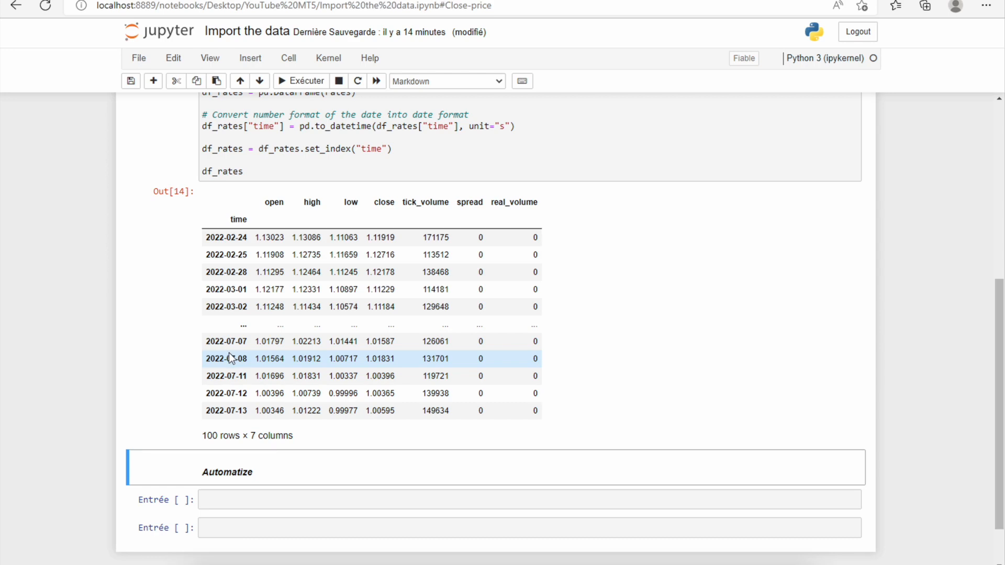
scroll("up", 3)
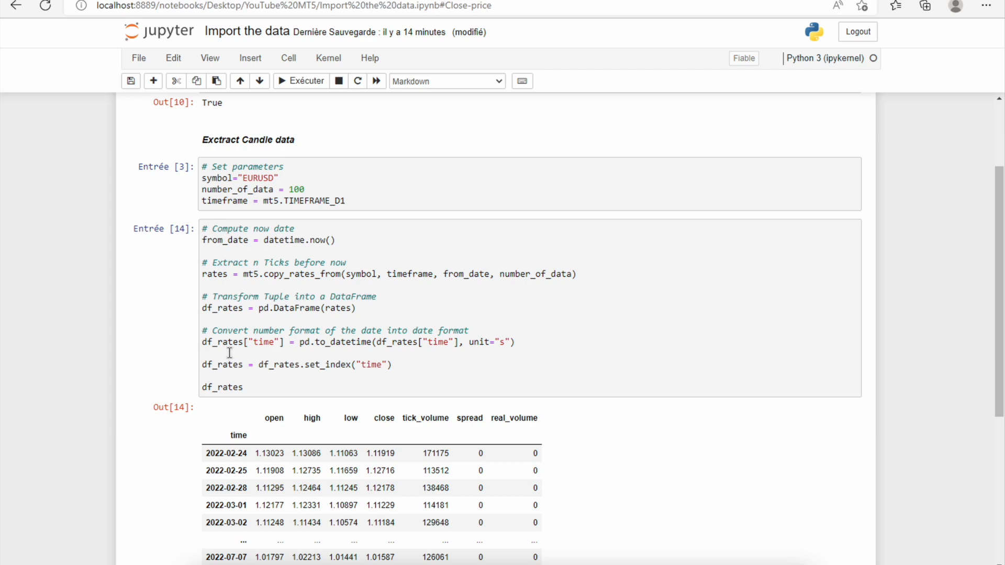
mouse_move(262, 380)
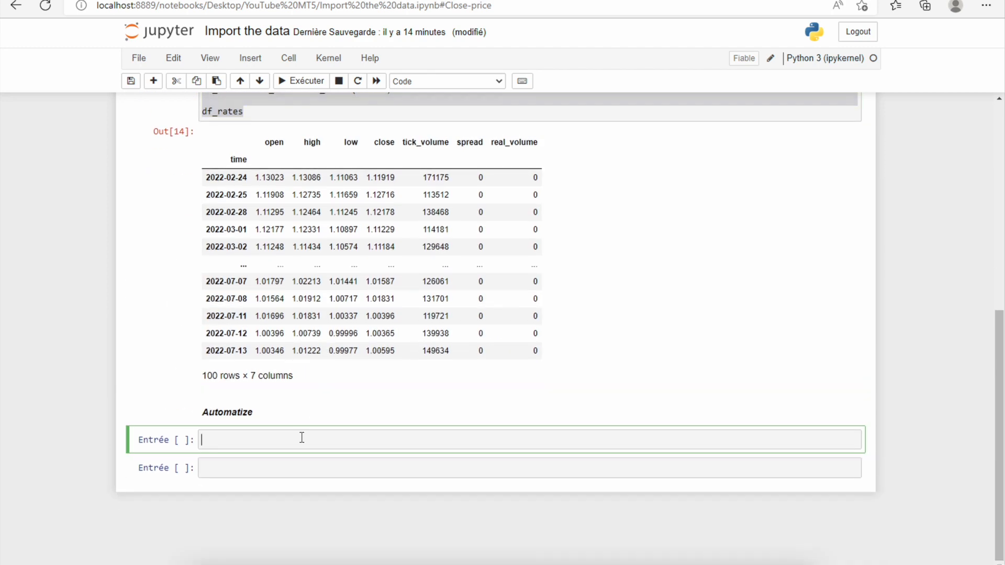
Head the pasted extraction code with def get_rates(symbol, number_of_data=100, timeframe=mt5.TIMEFRAME_D1).
type("# Compute now date")
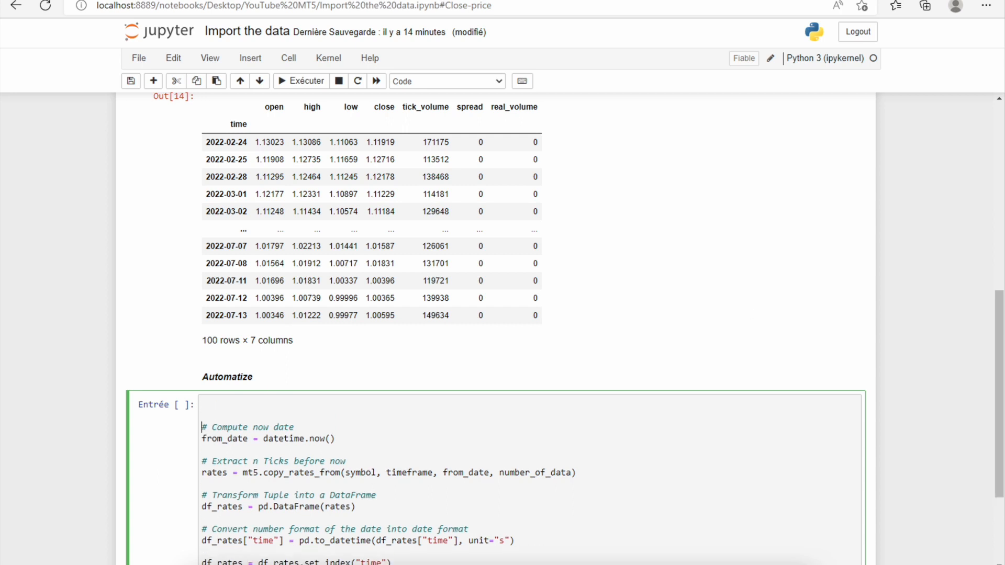
mouse_move(611, 527)
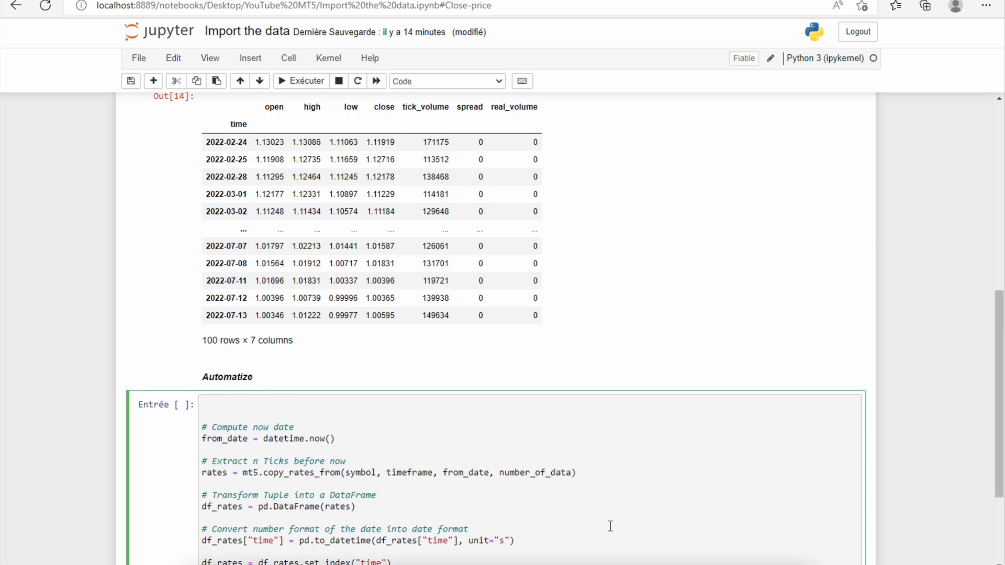
type("def get_rates(")
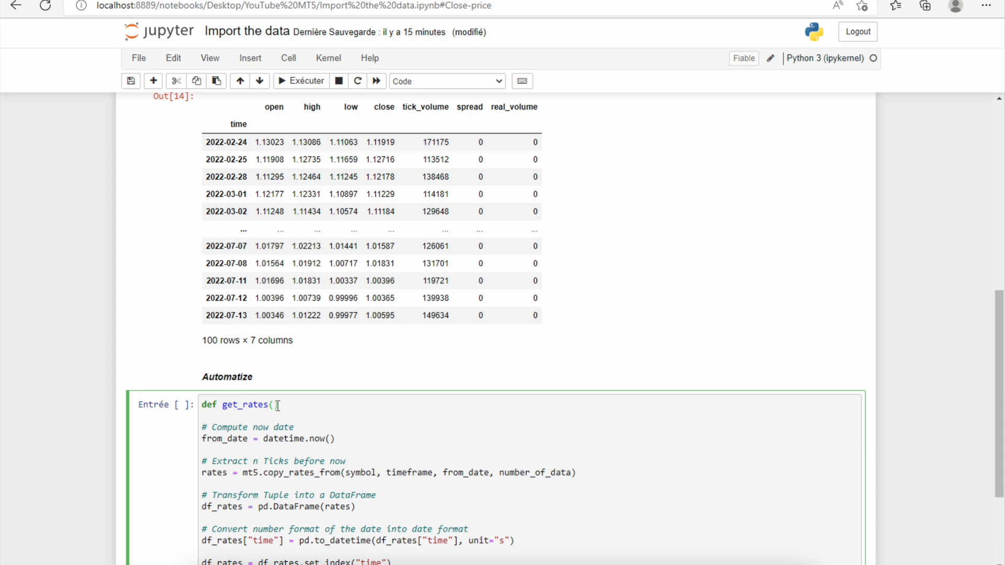
type("symbol")
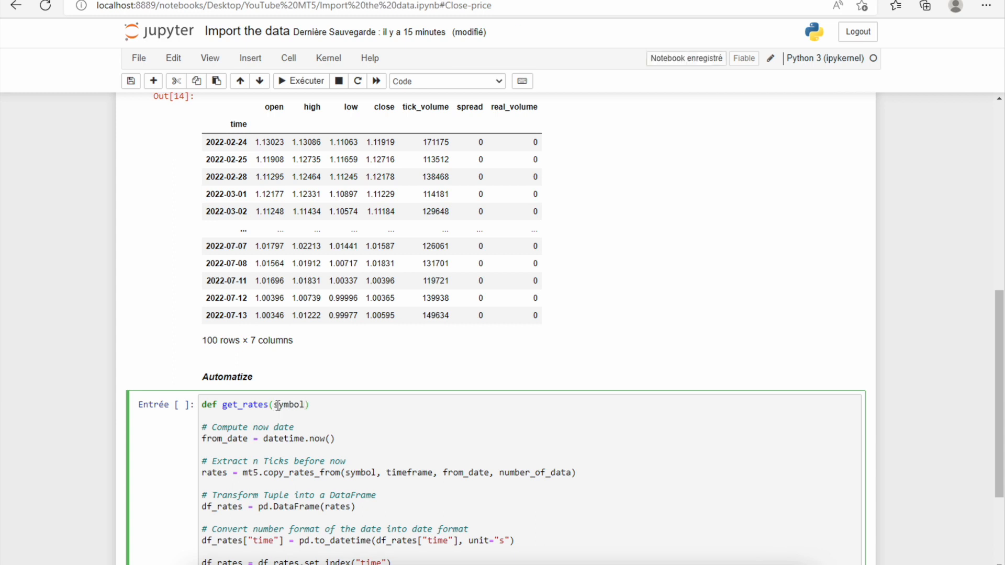
type(", number_")
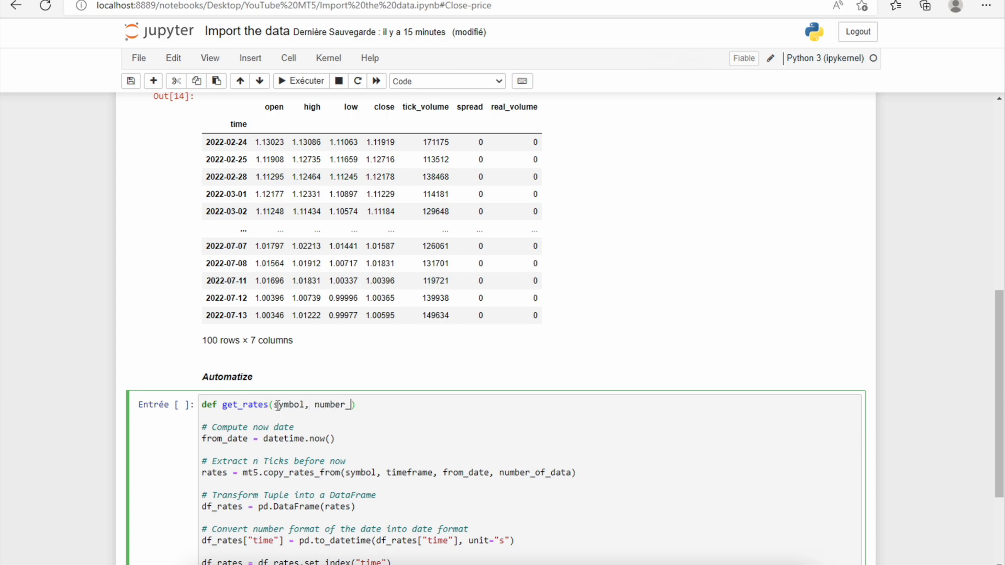
type("of_D")
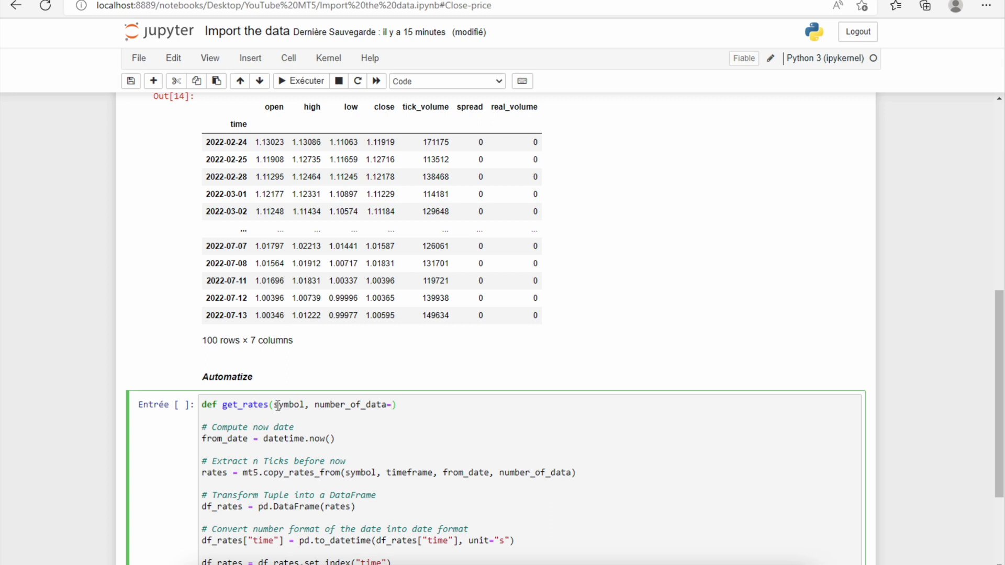
type("100")
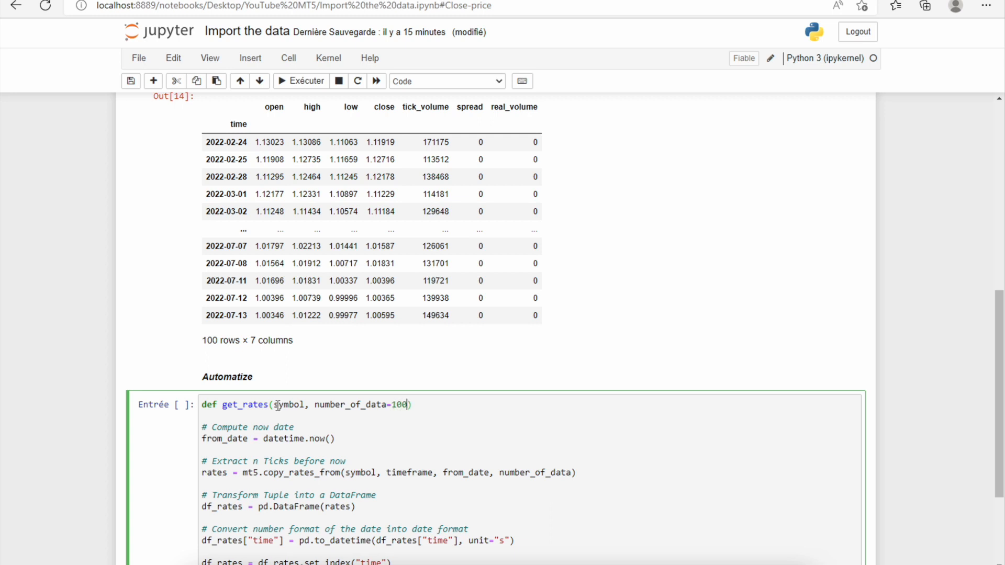
type(", timeframe")
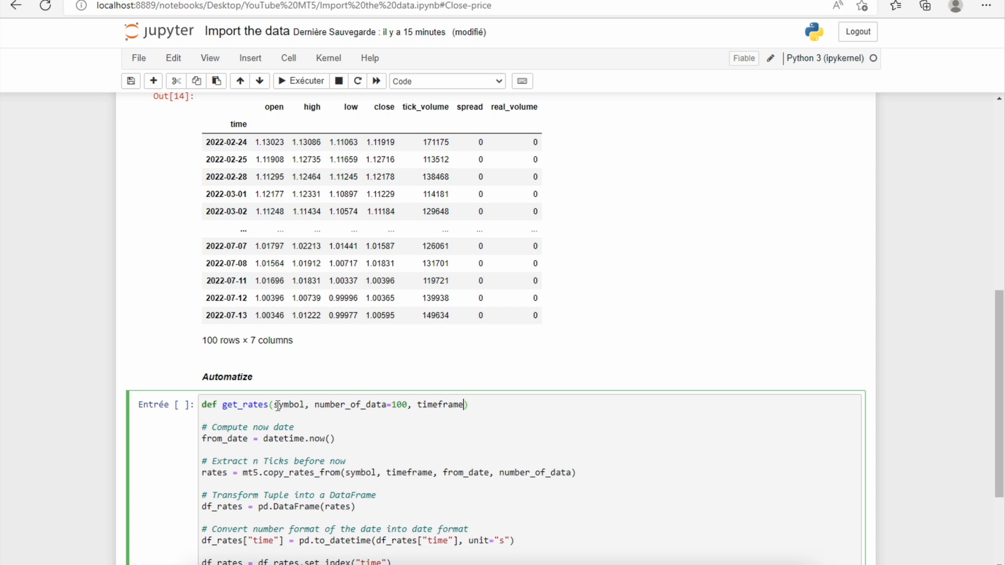
type("=mt5.TIMEFRAME")
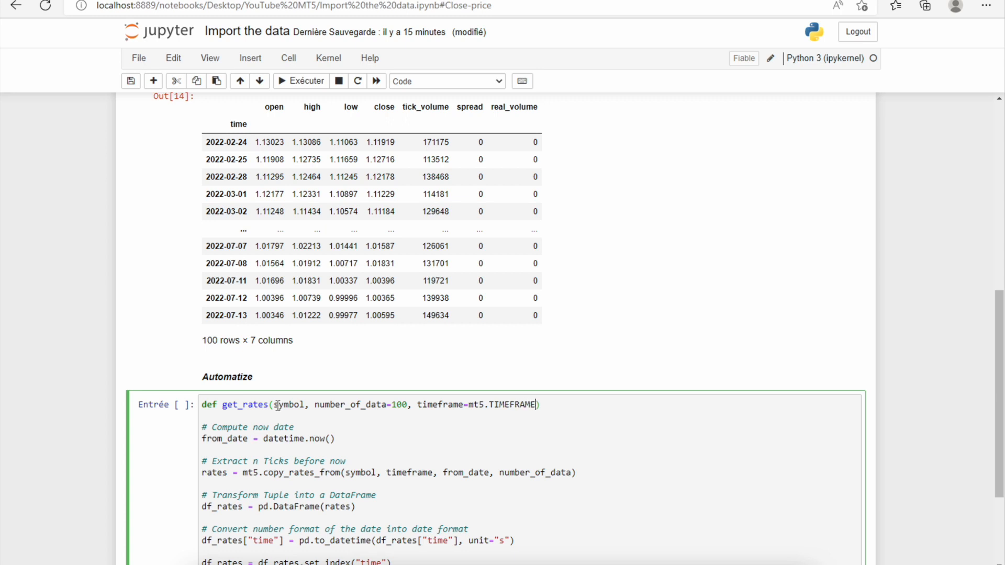
type("_D1")
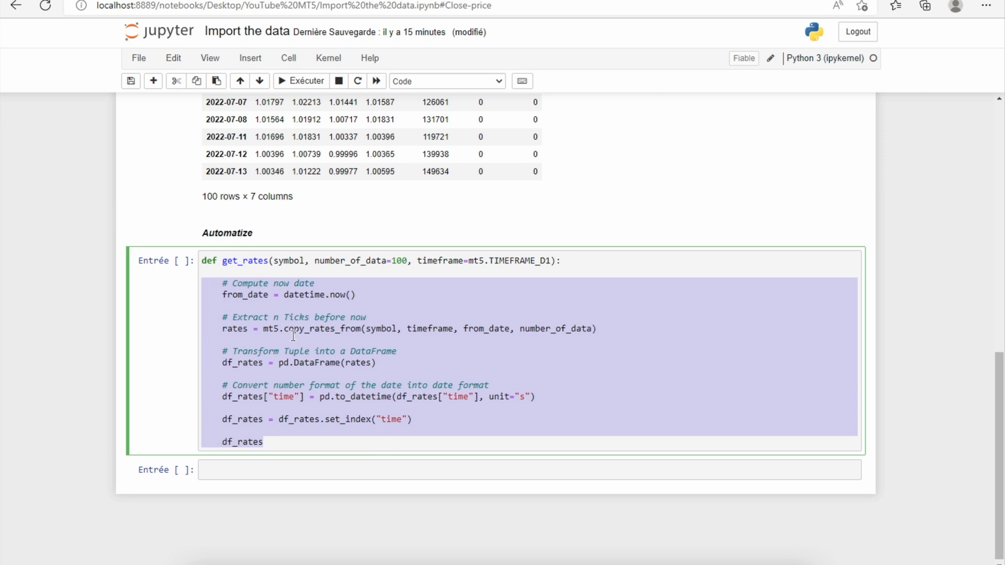
Indent the get_rates body, end it with return df_rates, and call get_rates("EURUSD").
left_click(237, 294)
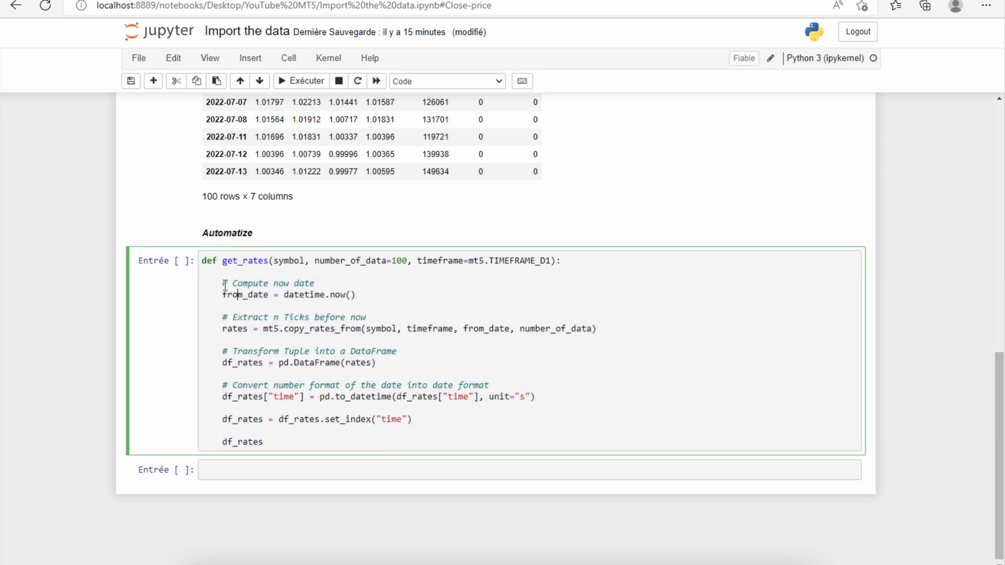
left_click_drag(222, 282, 263, 441)
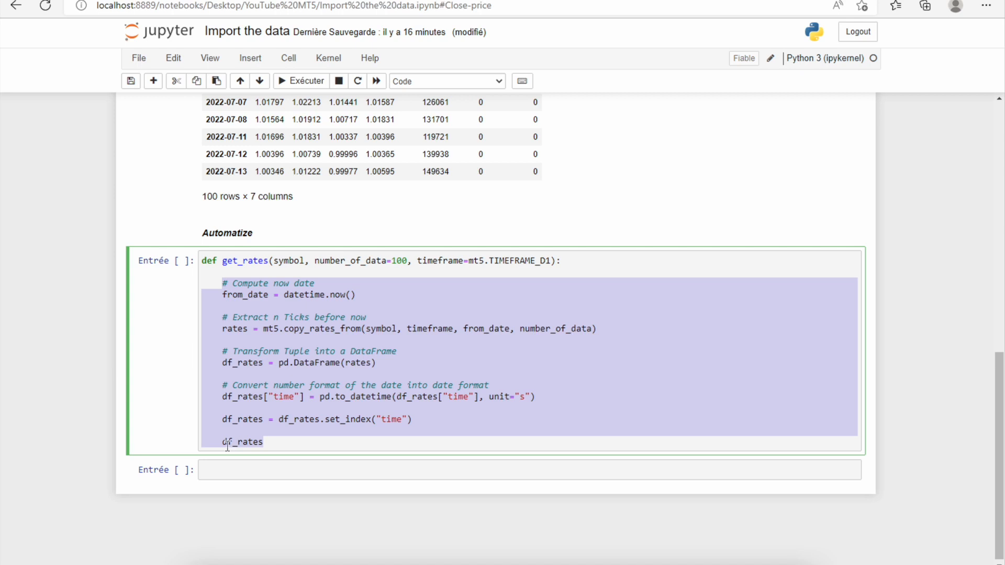
type("return")
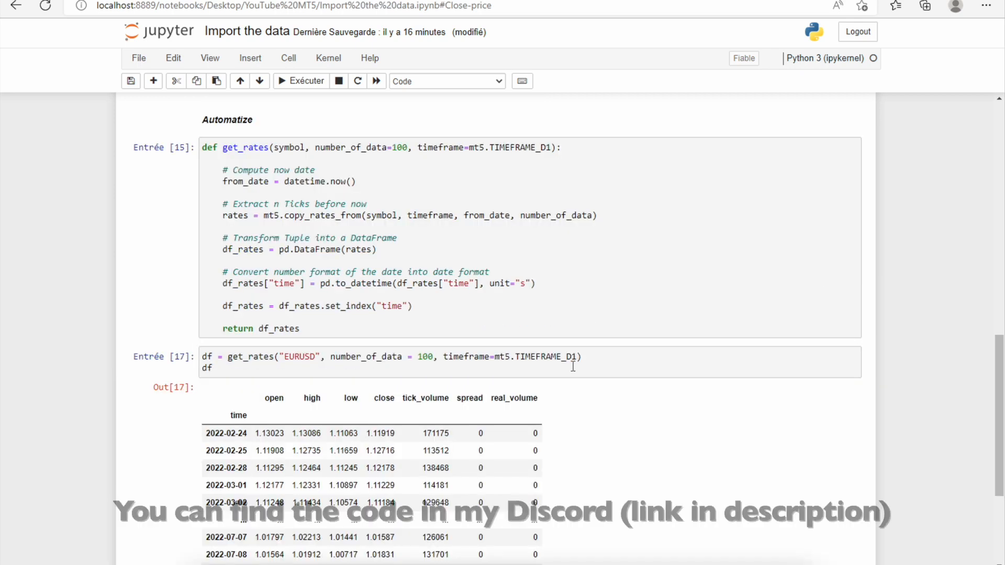
scroll("down", 3)
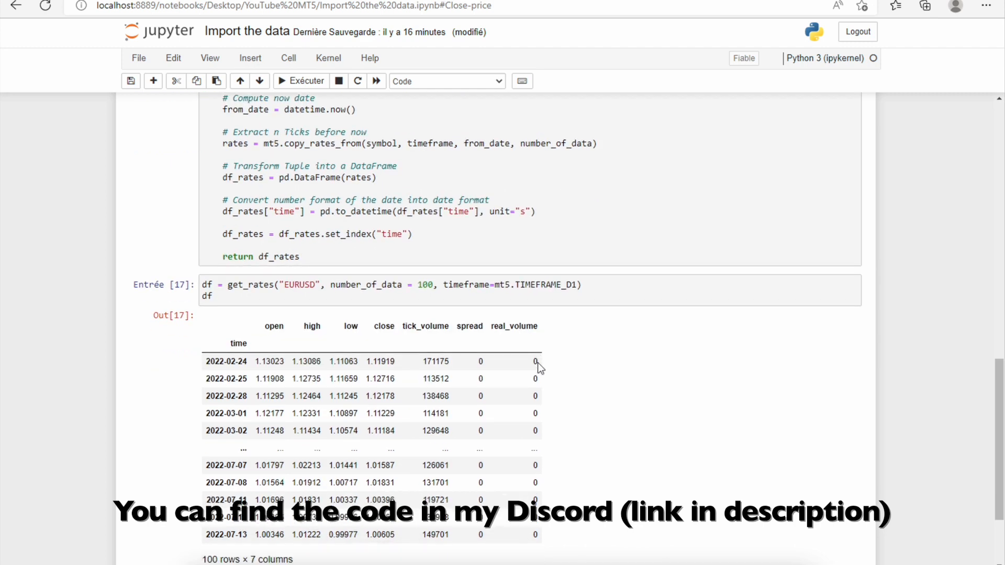